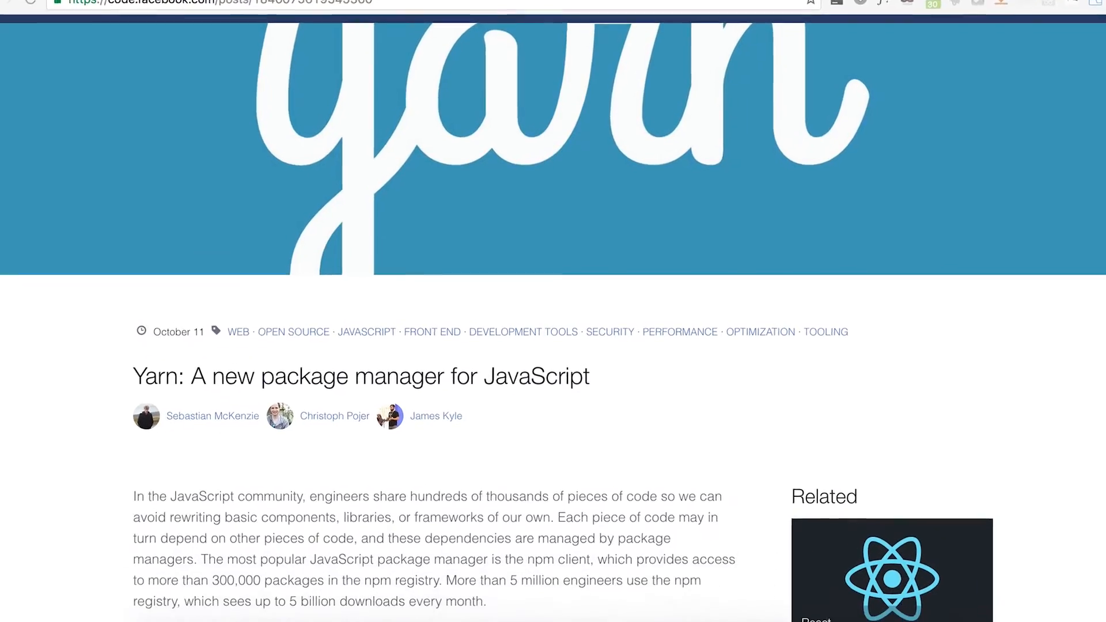
# Step: Scroll down through the Yarn announcement post and the yarnpkg.com homepage to the Ultra Fast section
pyautogui.scroll(-3)
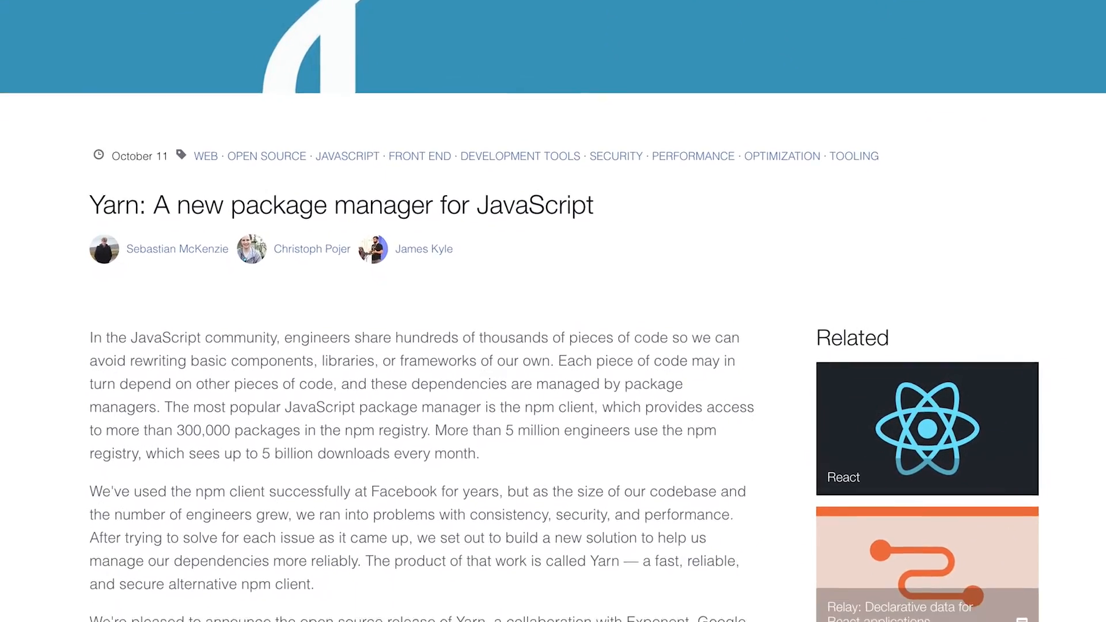
pyautogui.scroll(-3)
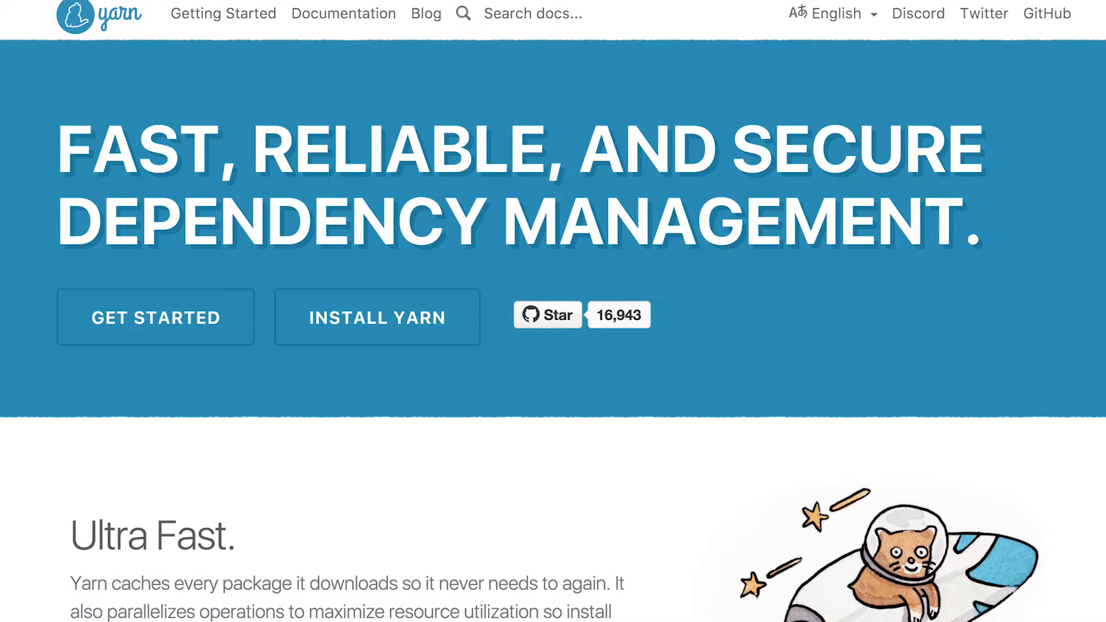
pyautogui.scroll(-3)
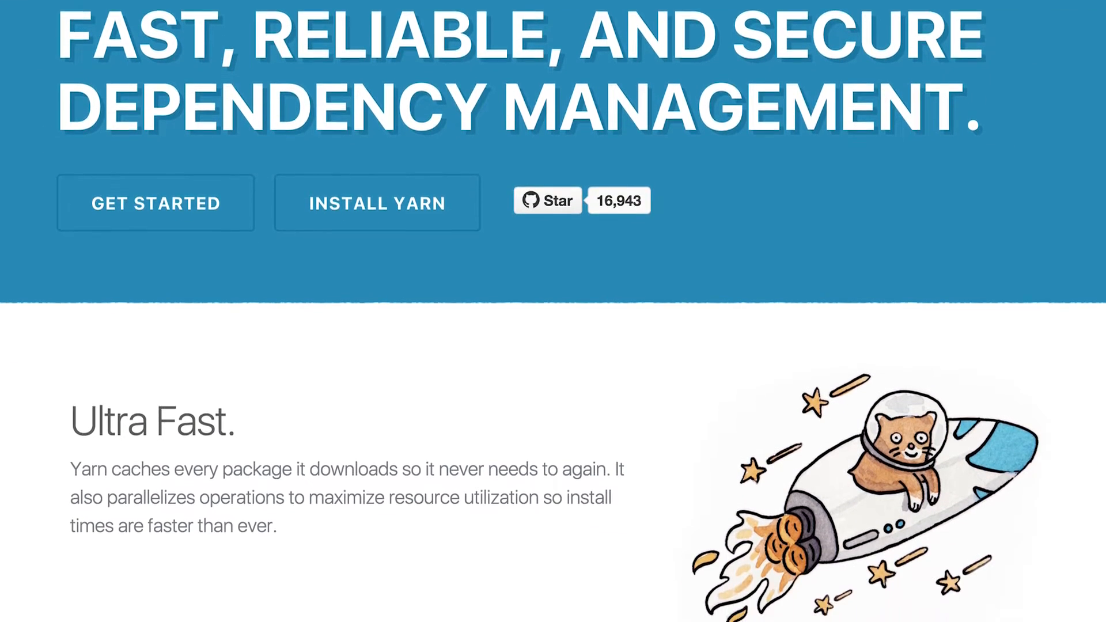
pyautogui.scroll(-3)
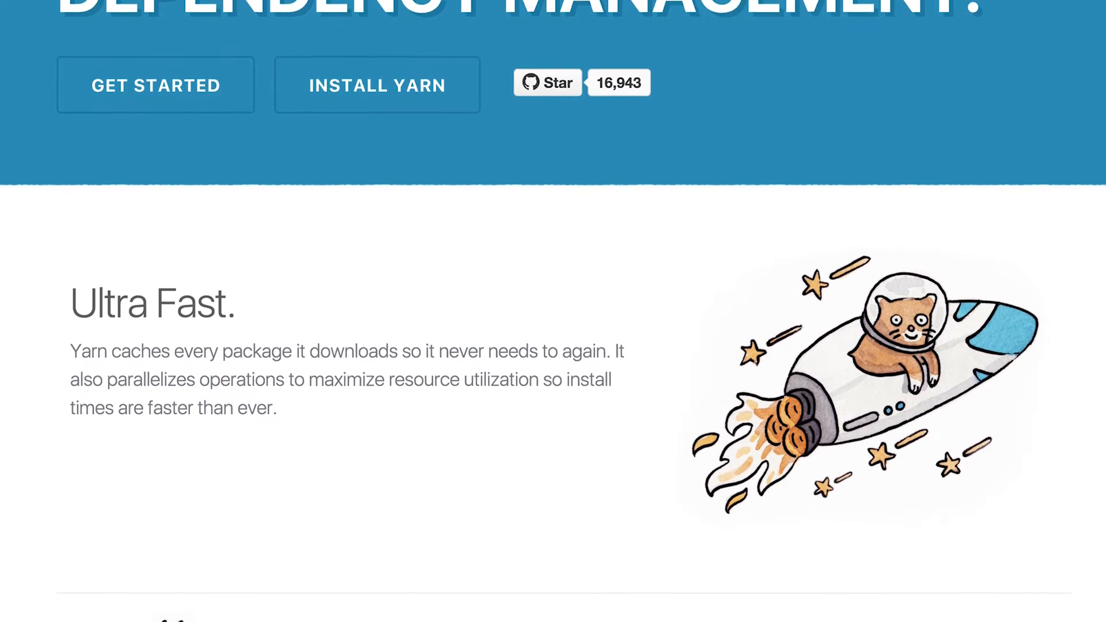
pyautogui.scroll(-3)
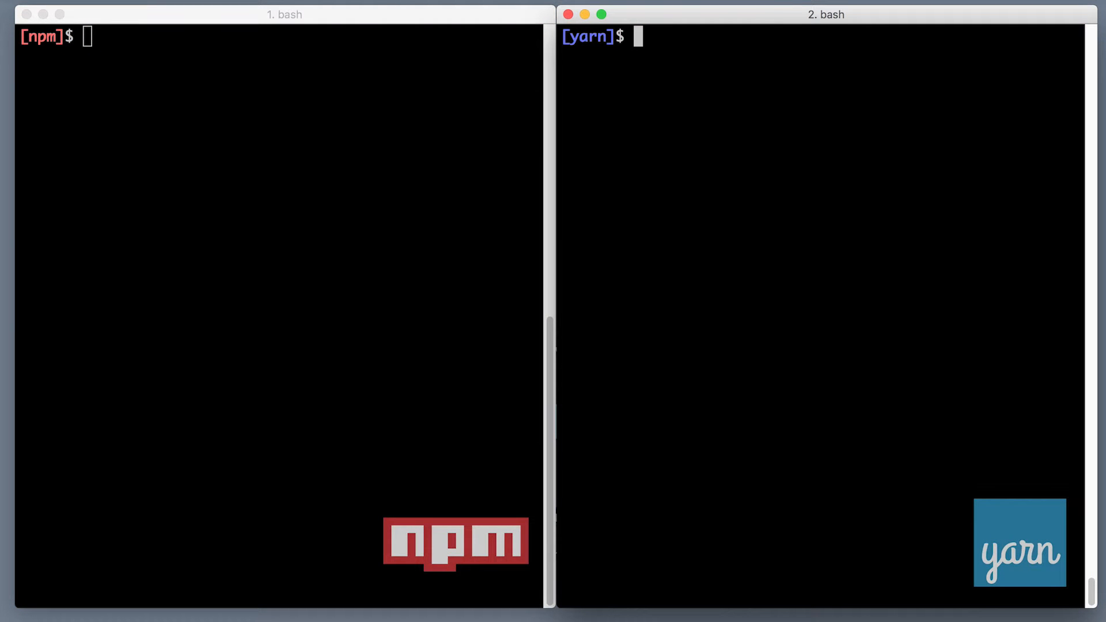
# Step: Run 'brew install yarn' then 'yarn --version' in the yarn terminal
pyautogui.write('brew')
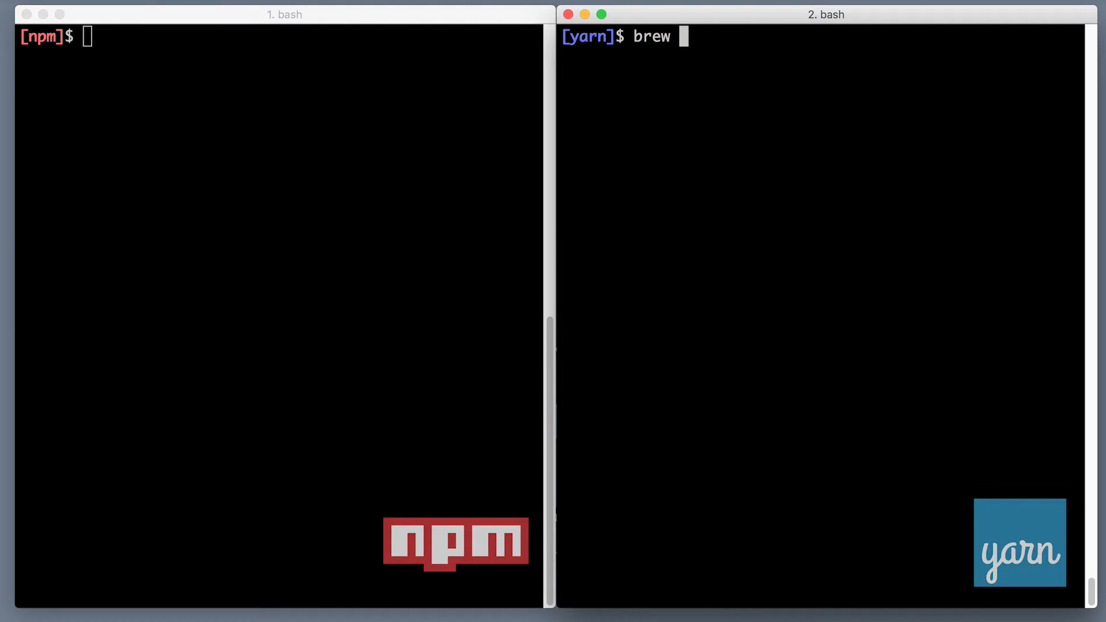
pyautogui.write('install yarn')
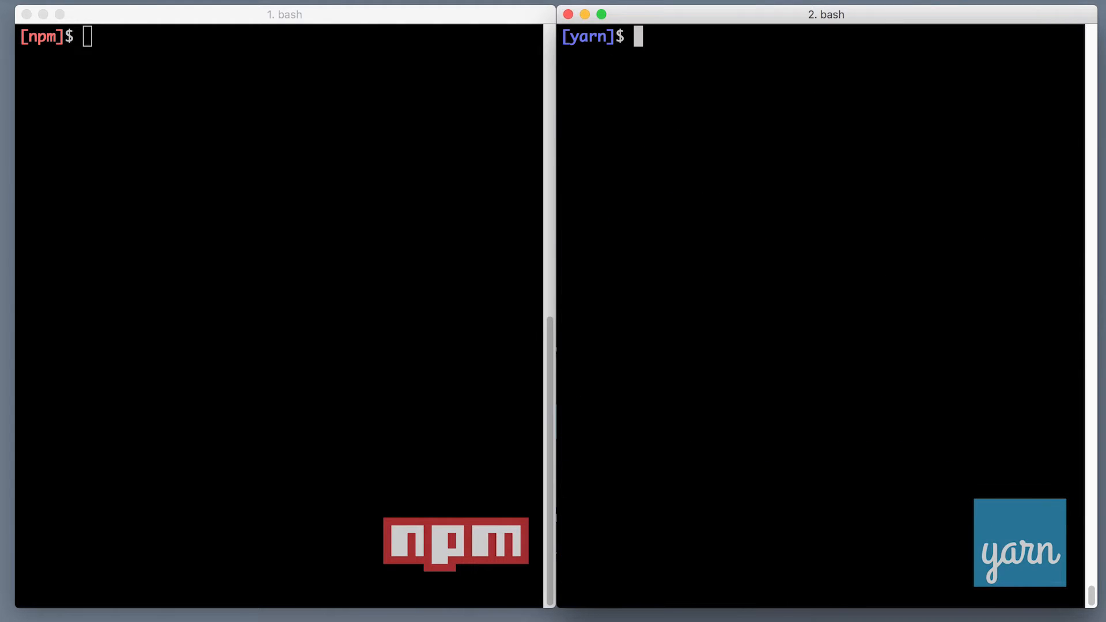
pyautogui.write('yarn')
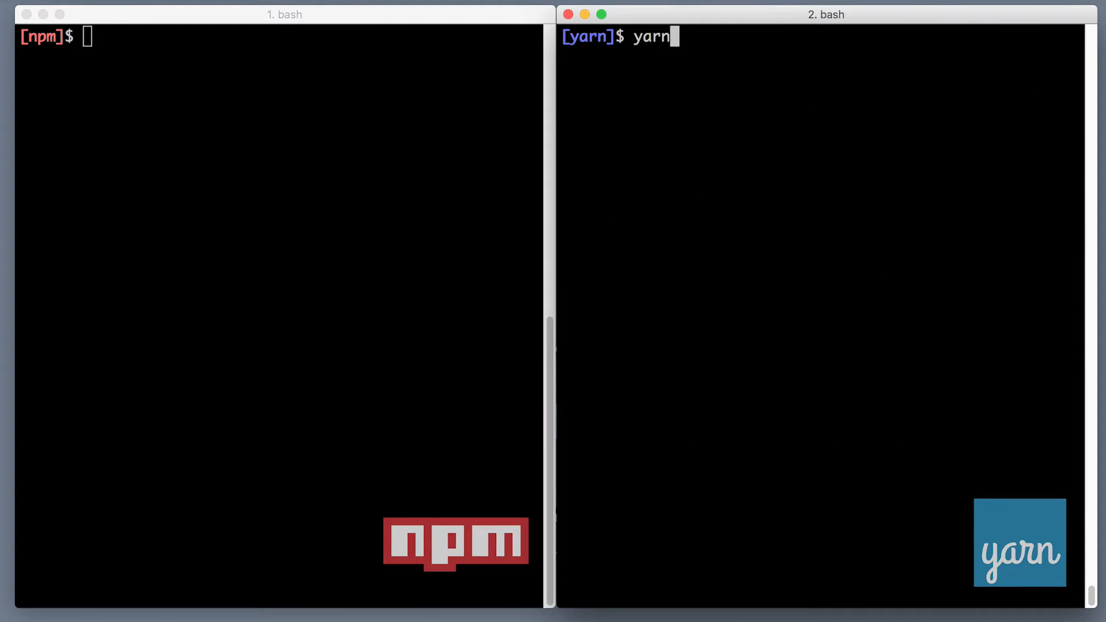
pyautogui.write('--version')
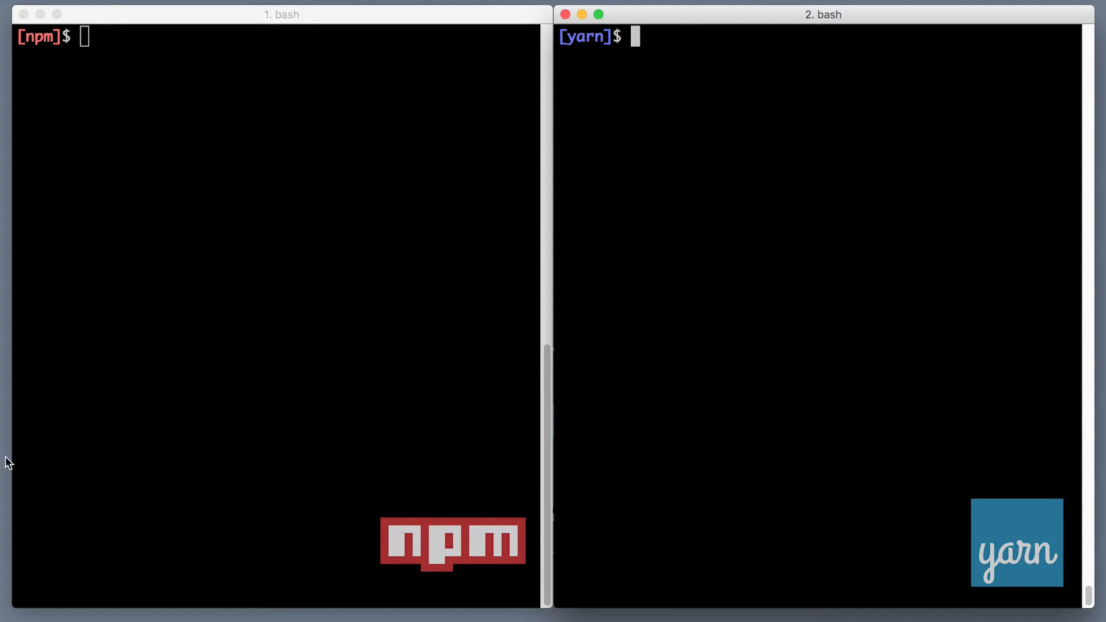
# Step: Run 'ls' in the npm and yarn terminals, highlighting the lone package.json in each
pyautogui.click(279, 14)
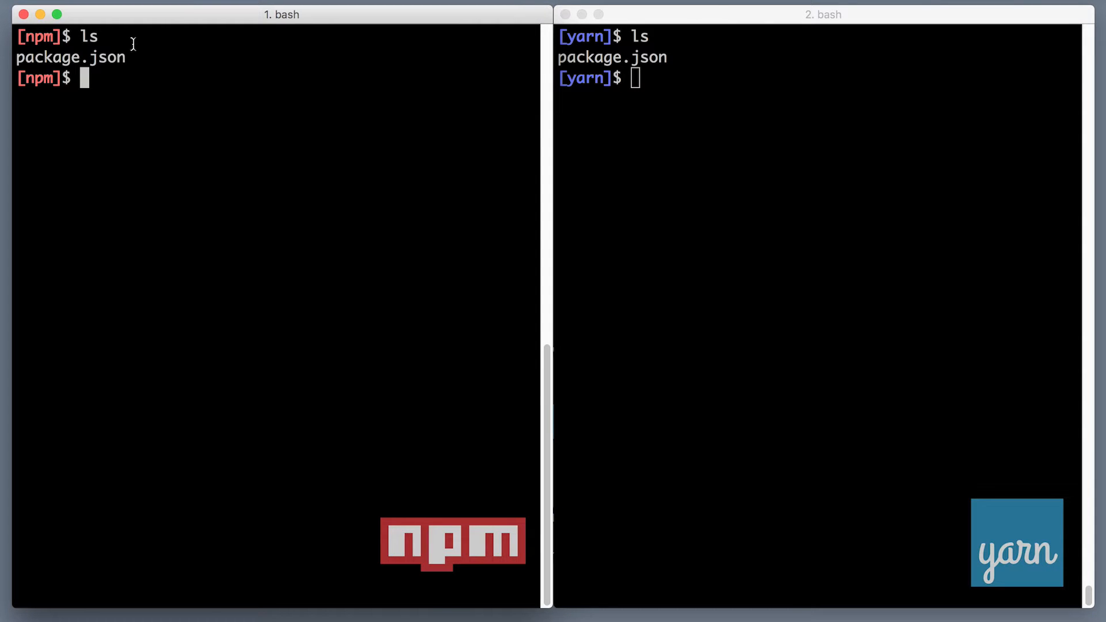
pyautogui.doubleClick(70, 58)
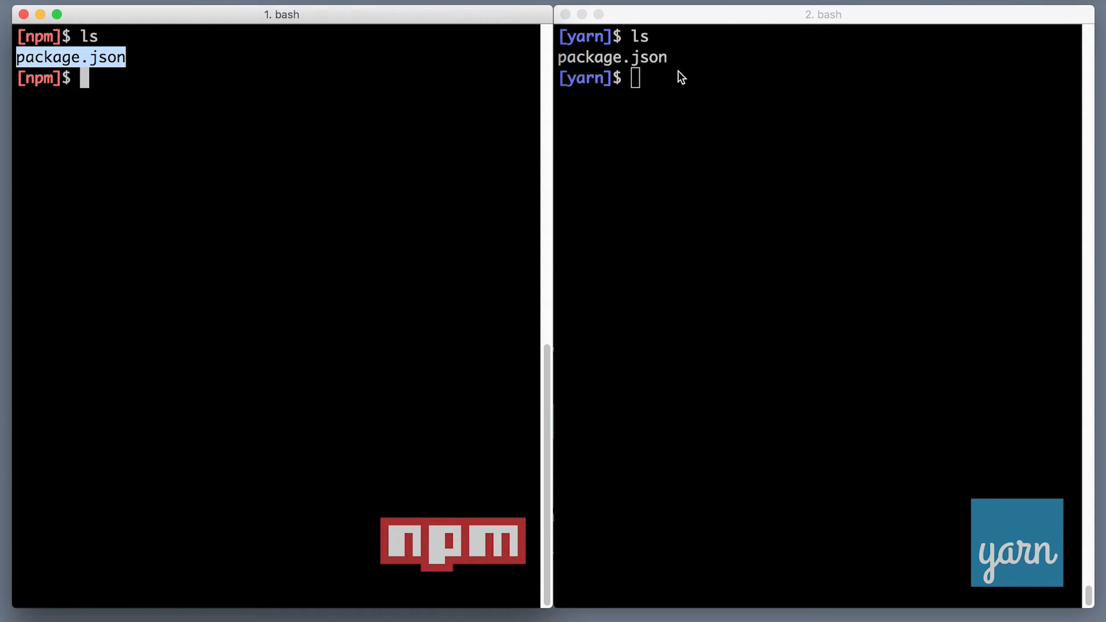
pyautogui.click(901, 143)
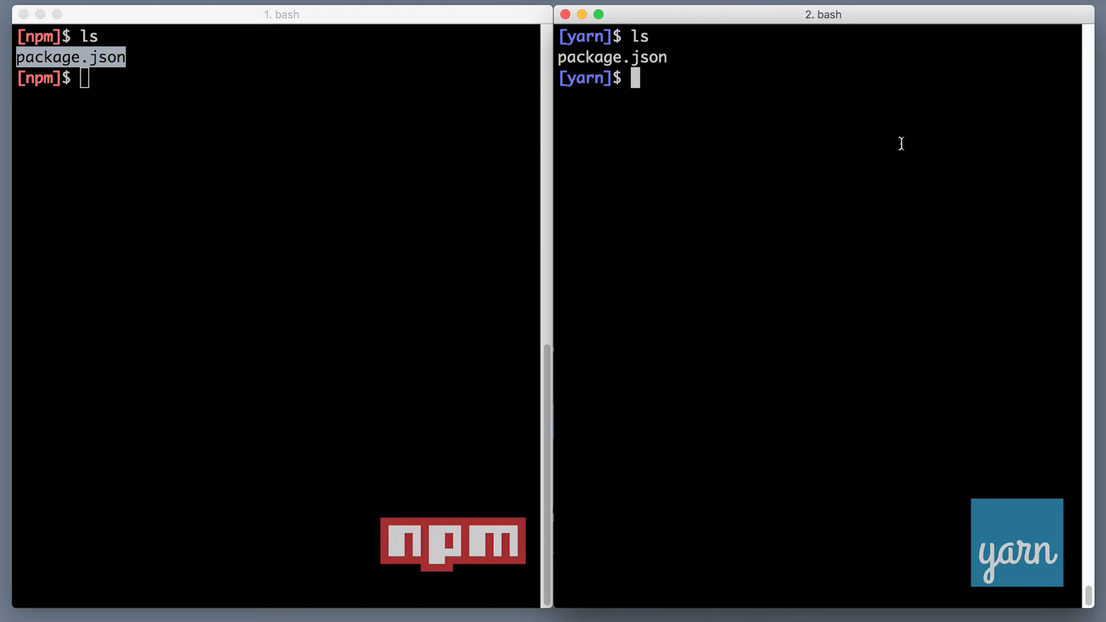
# Step: Enter 'npm install' in the left terminal and begin 'yarn install' in the right
pyautogui.click(341, 177)
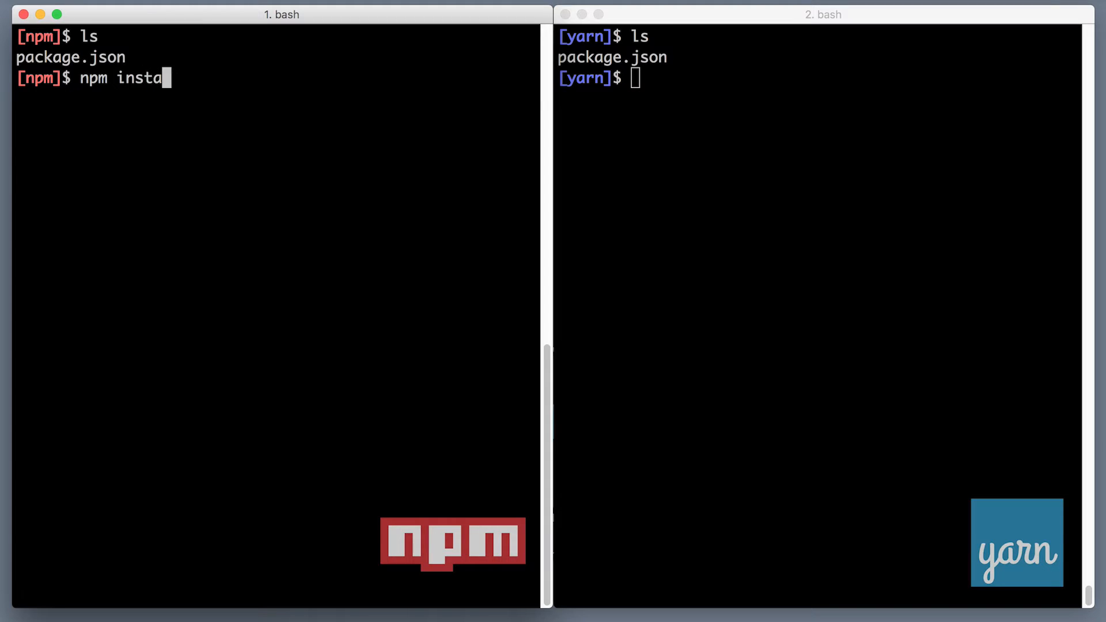
pyautogui.write('yarn install')
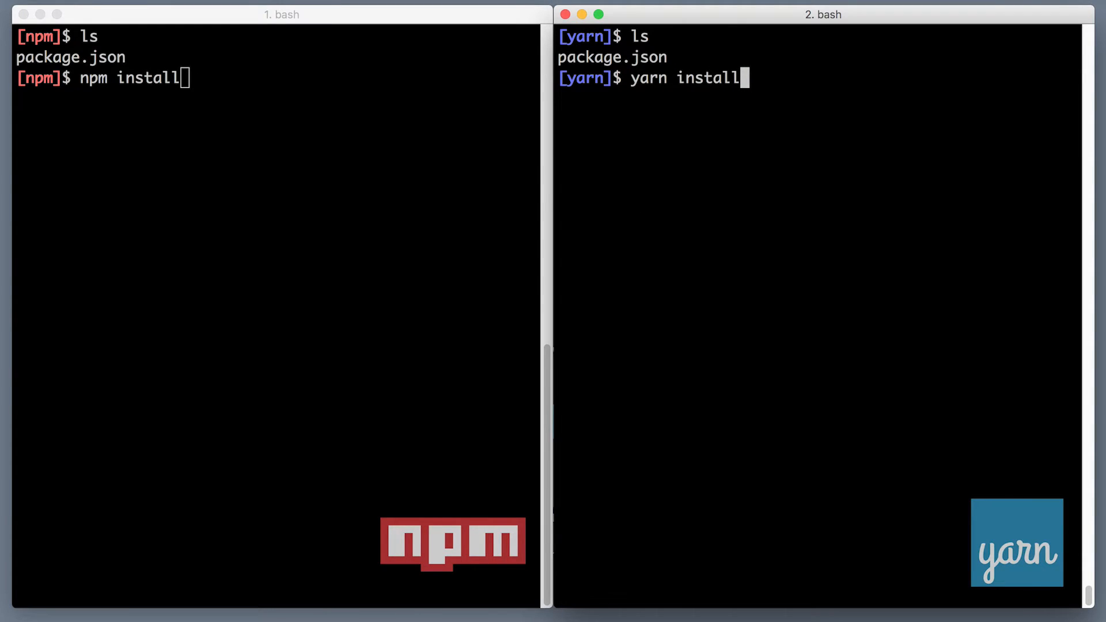
pyautogui.moveTo(294, 275)
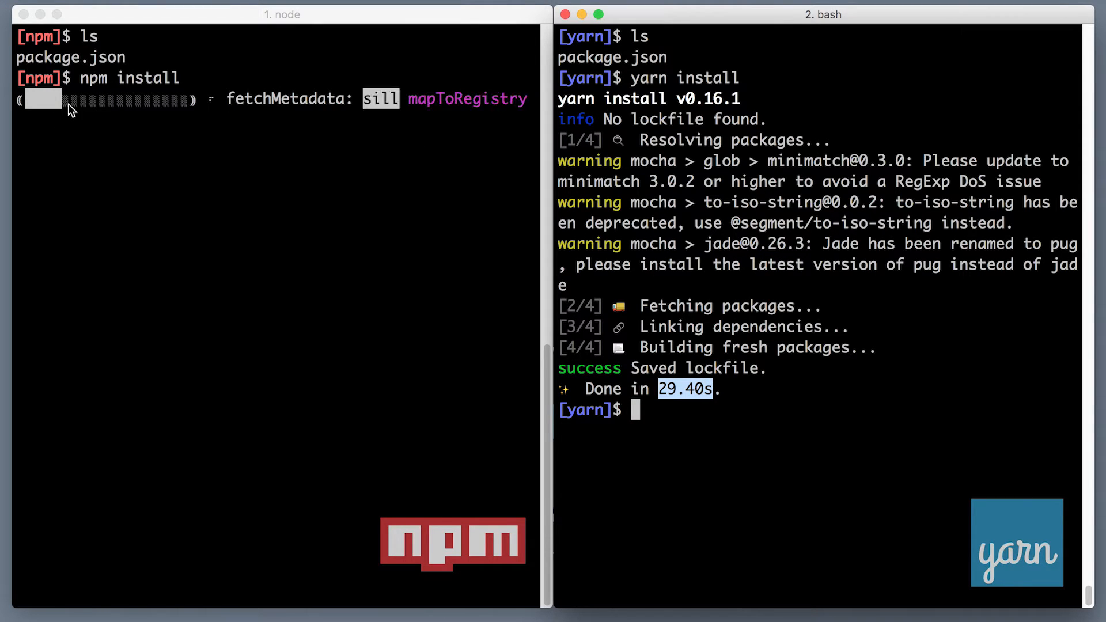
pyautogui.moveTo(423, 278)
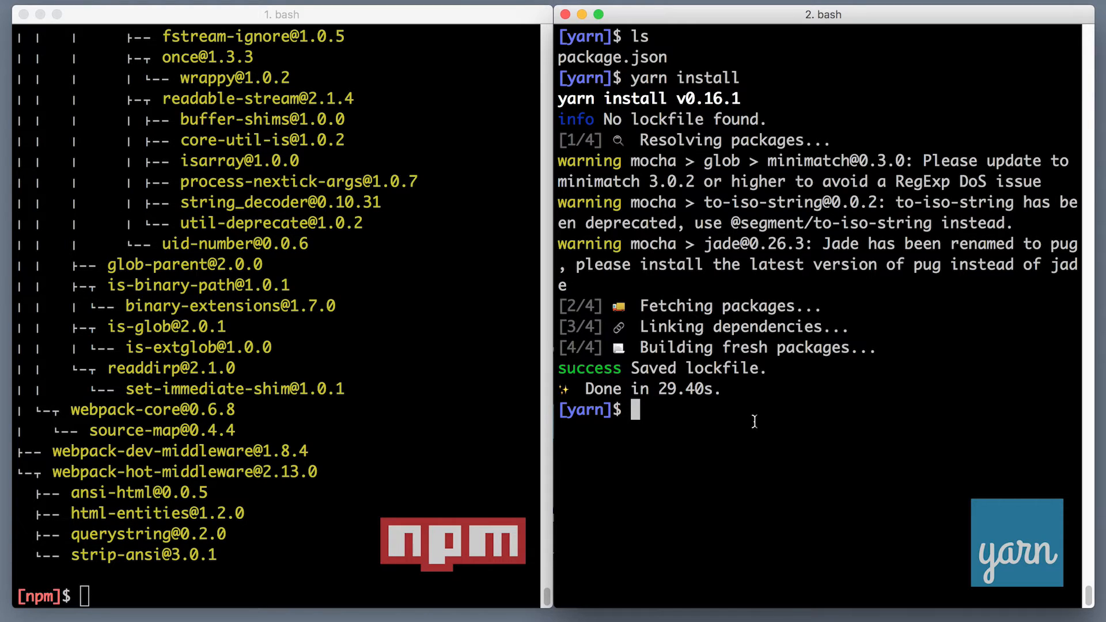
pyautogui.moveTo(206, 533)
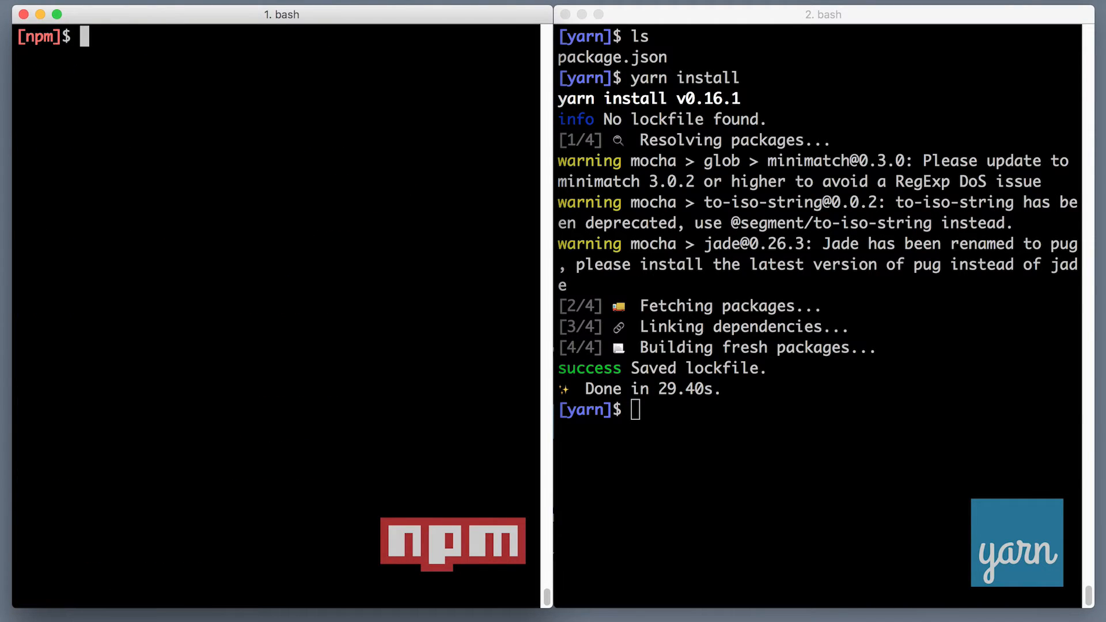
# Step: Clear the terminals and run 'rm -rf node_modules/' in the yarn project
pyautogui.write('r')
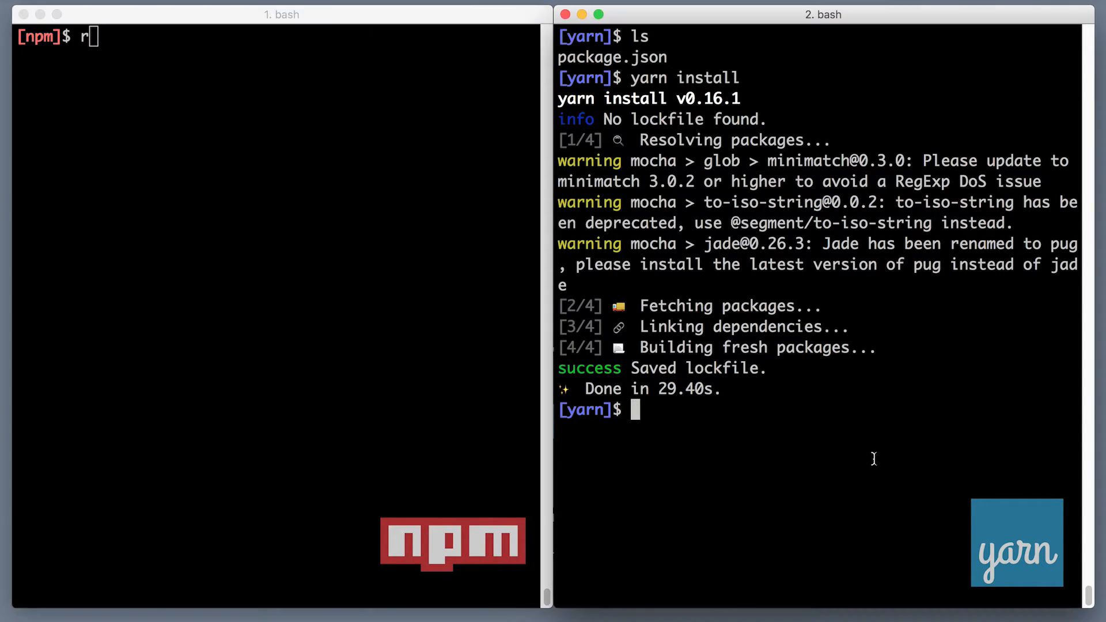
pyautogui.write('cl')
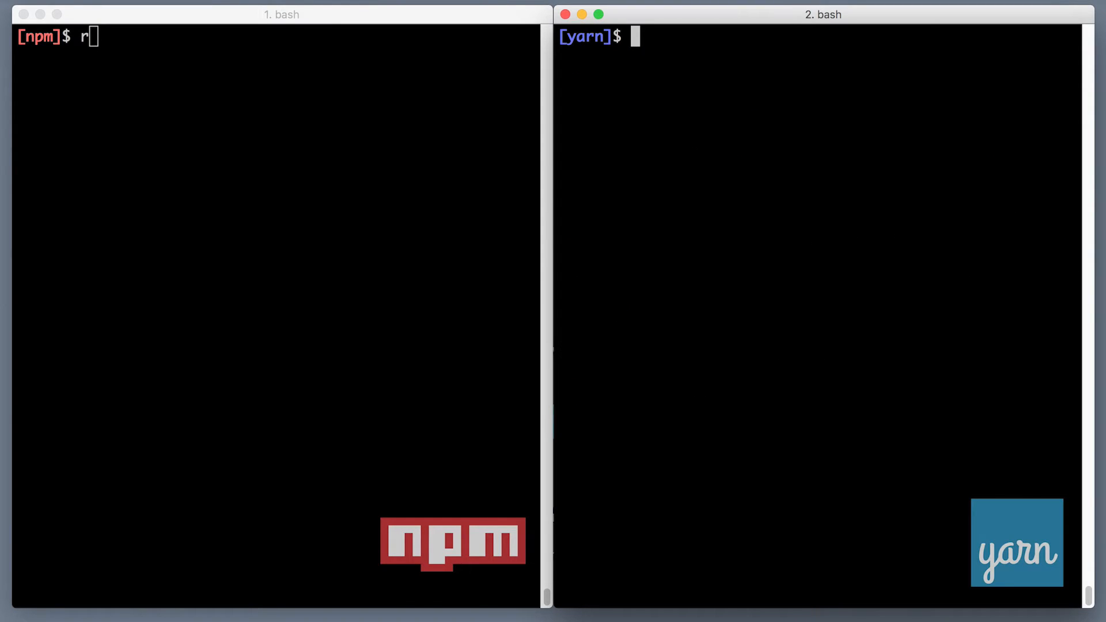
pyautogui.moveTo(734, 193)
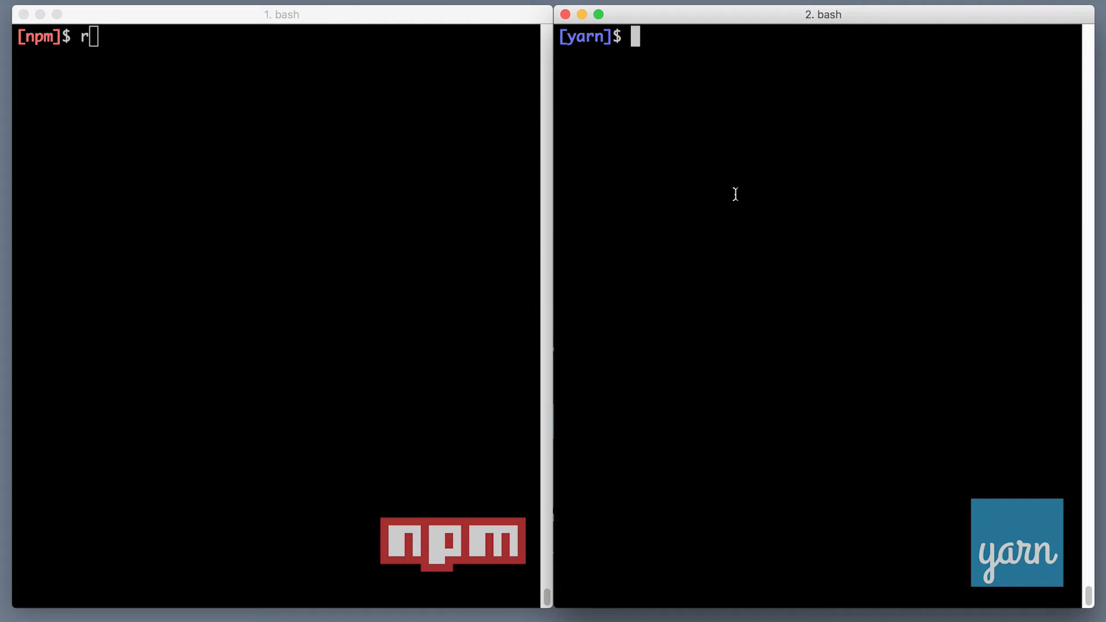
pyautogui.write('l')
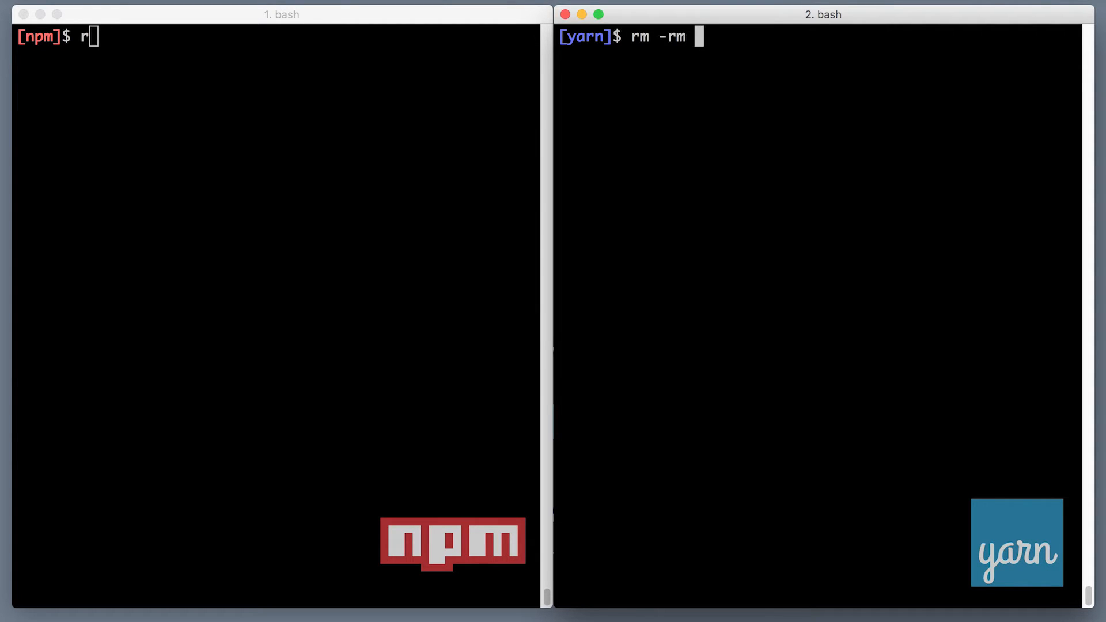
pyautogui.write('ne')
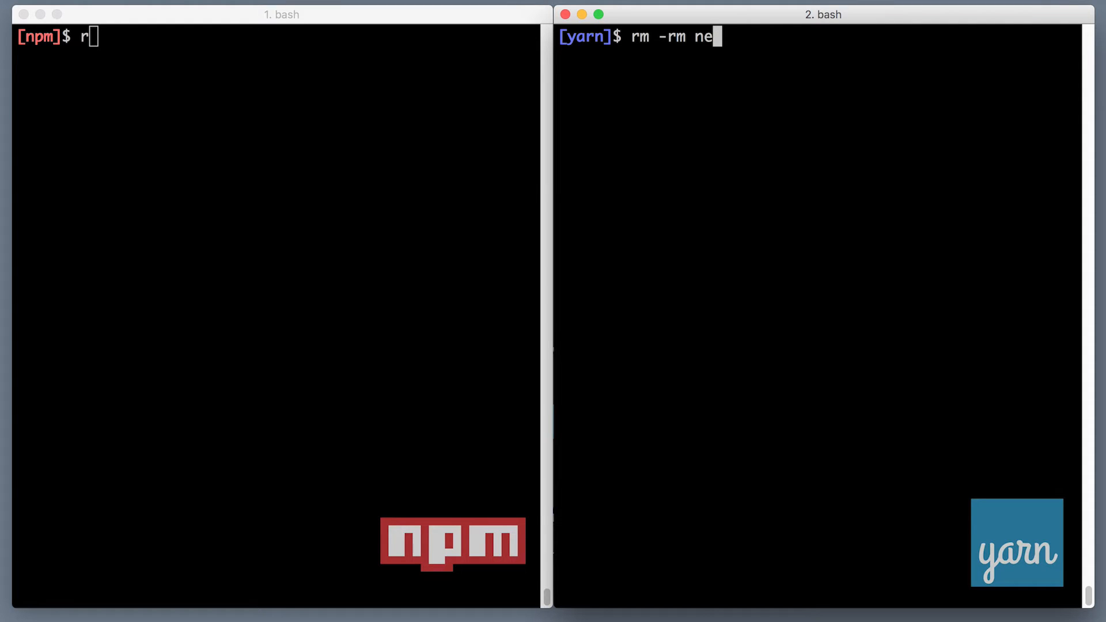
pyautogui.write('ode_modules/')
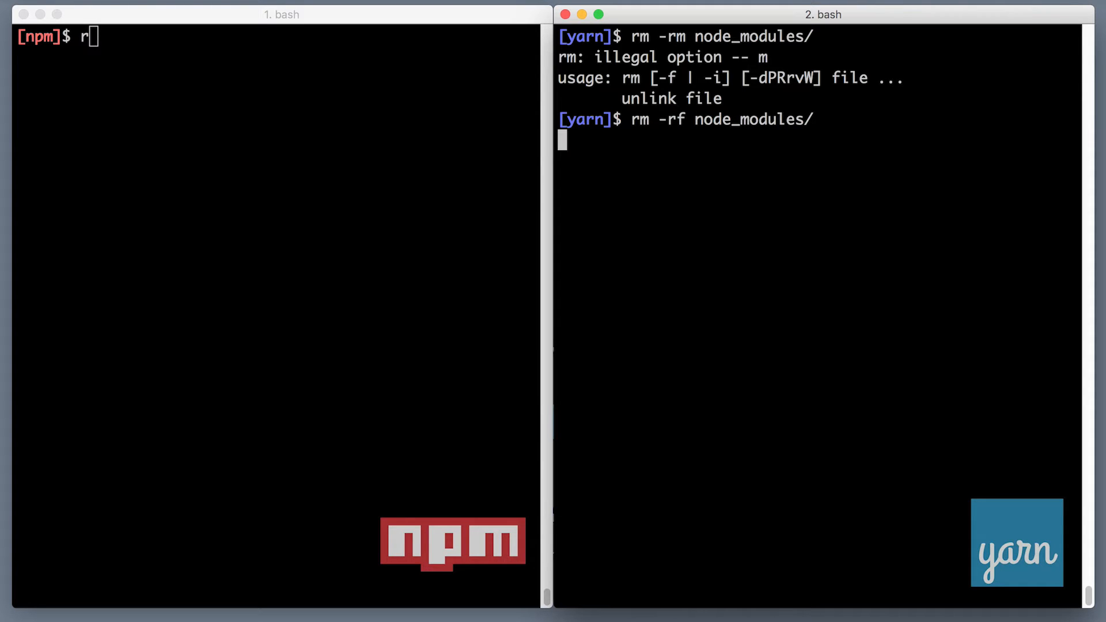
pyautogui.press('Return')
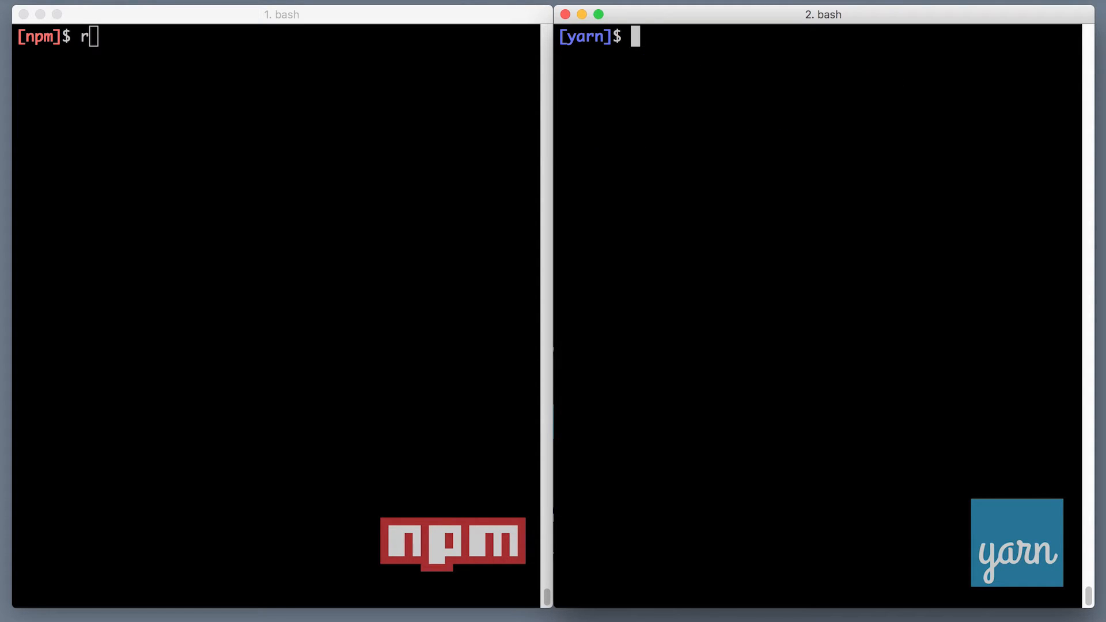
# Step: Run 'yarn install' again in the yarn terminal to reinstall from cache
pyautogui.write('yarn install')
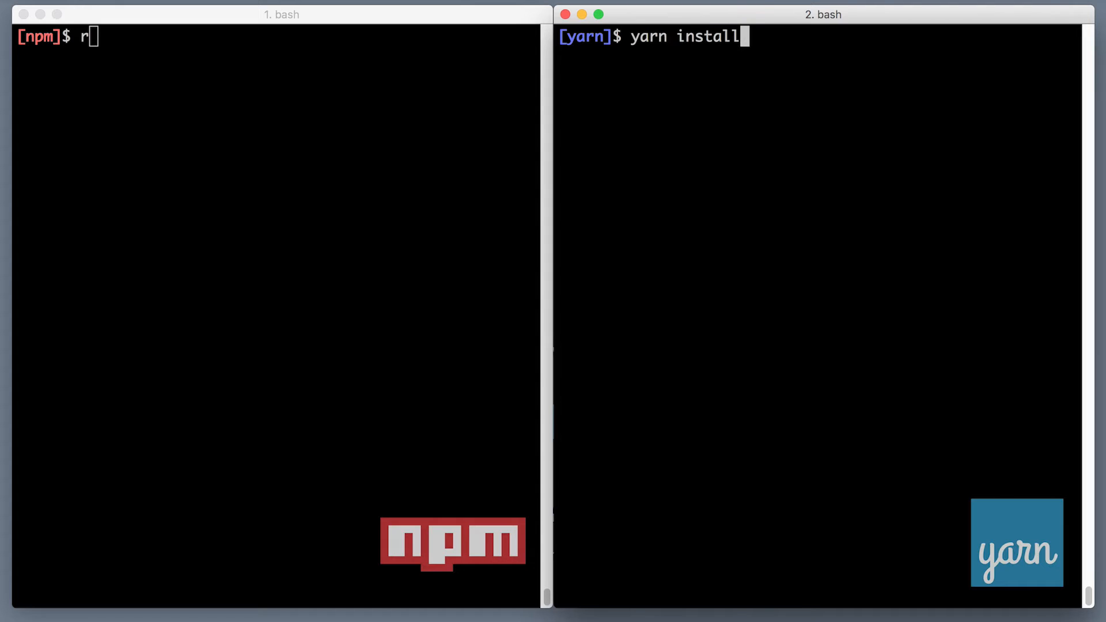
pyautogui.press('Return')
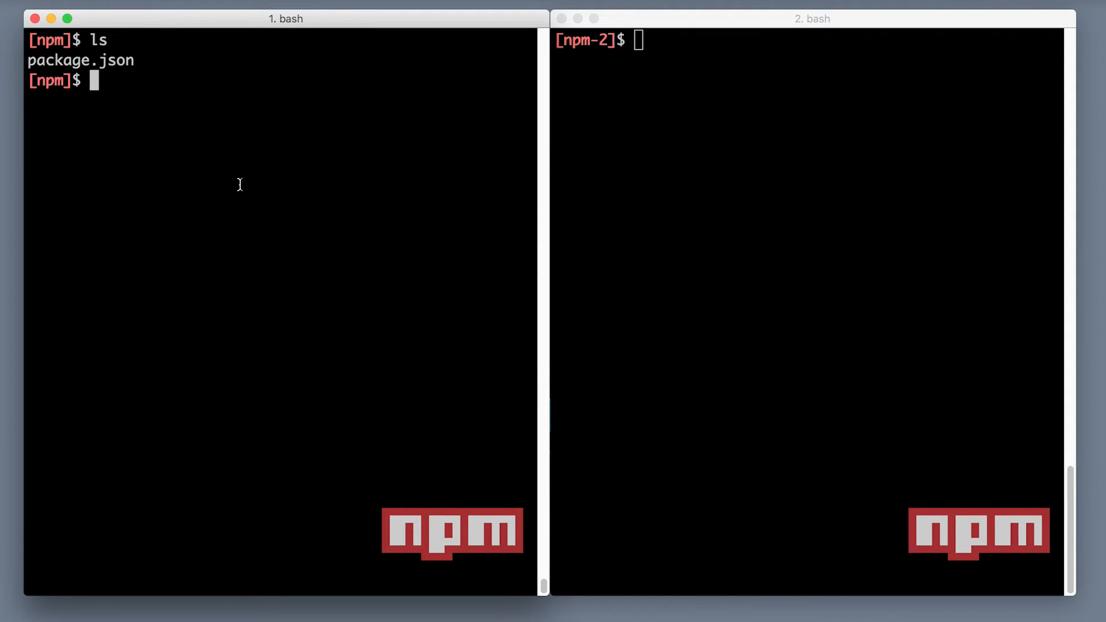
pyautogui.write('npm')
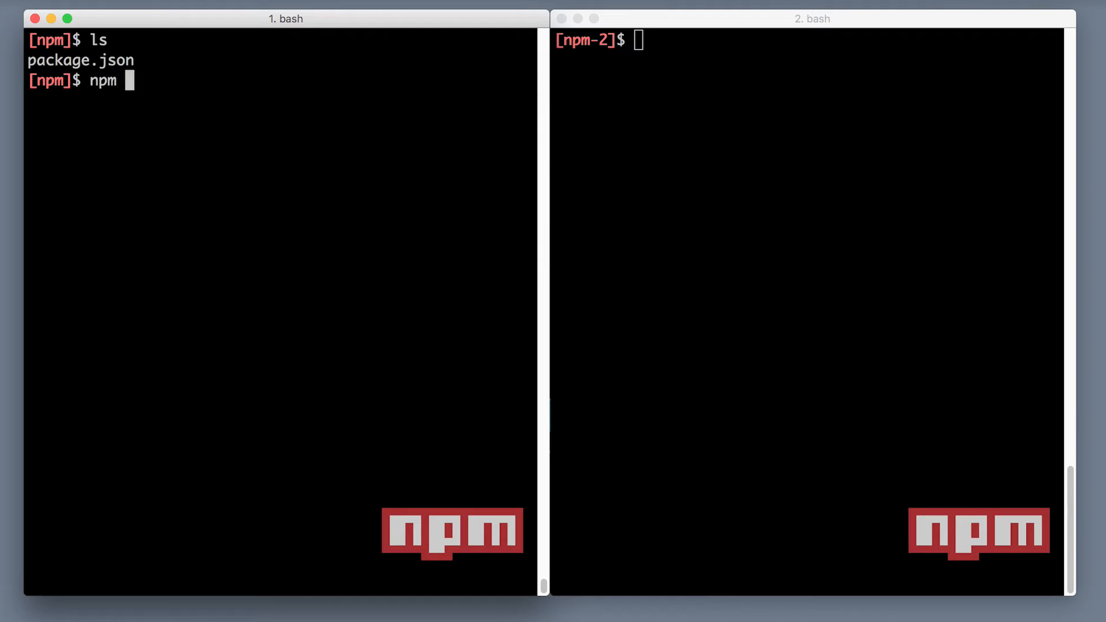
pyautogui.write('install --')
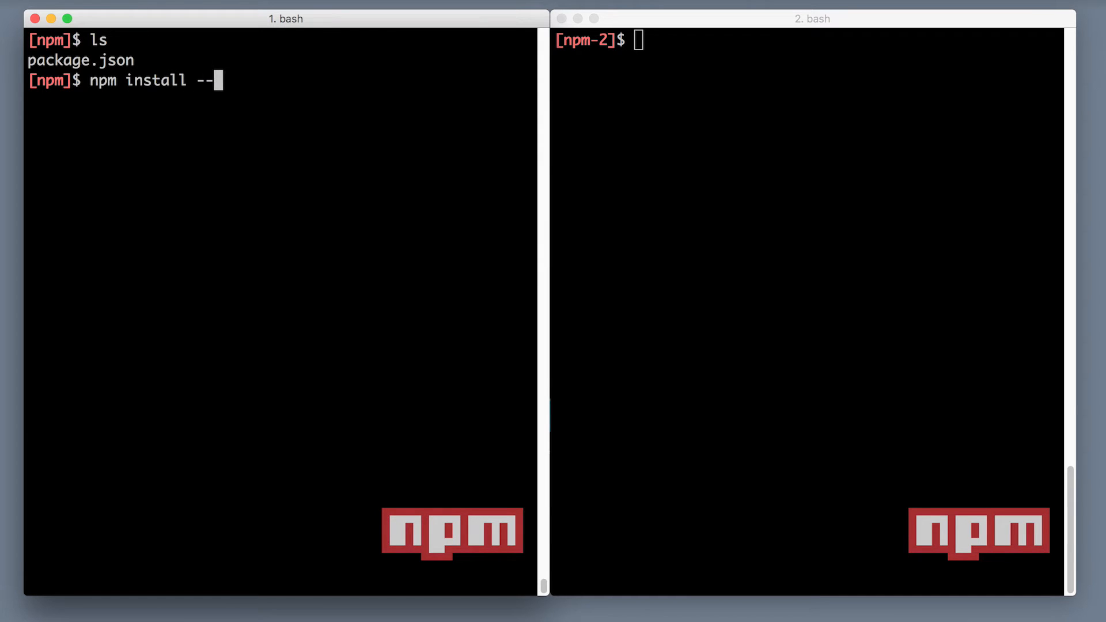
pyautogui.write('save')
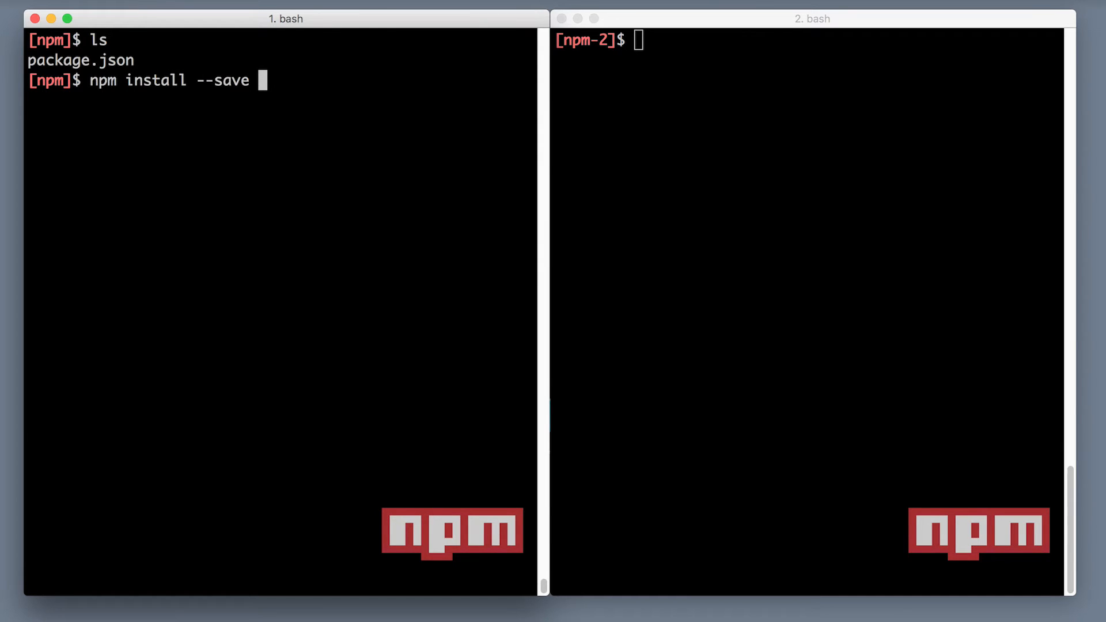
pyautogui.write('express@')
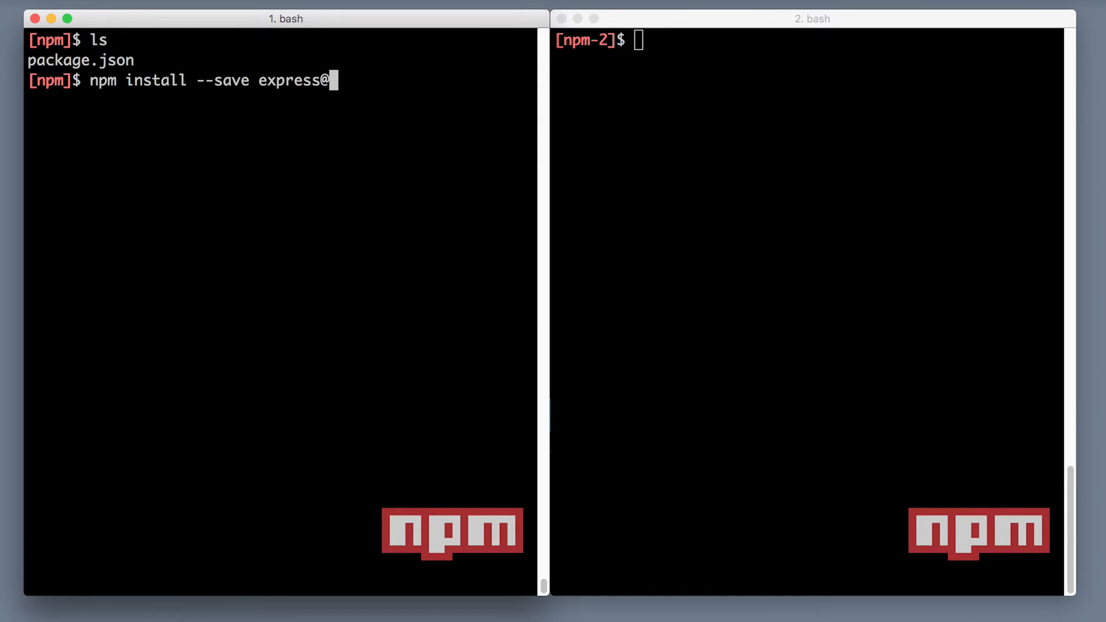
pyautogui.write('4.0.0')
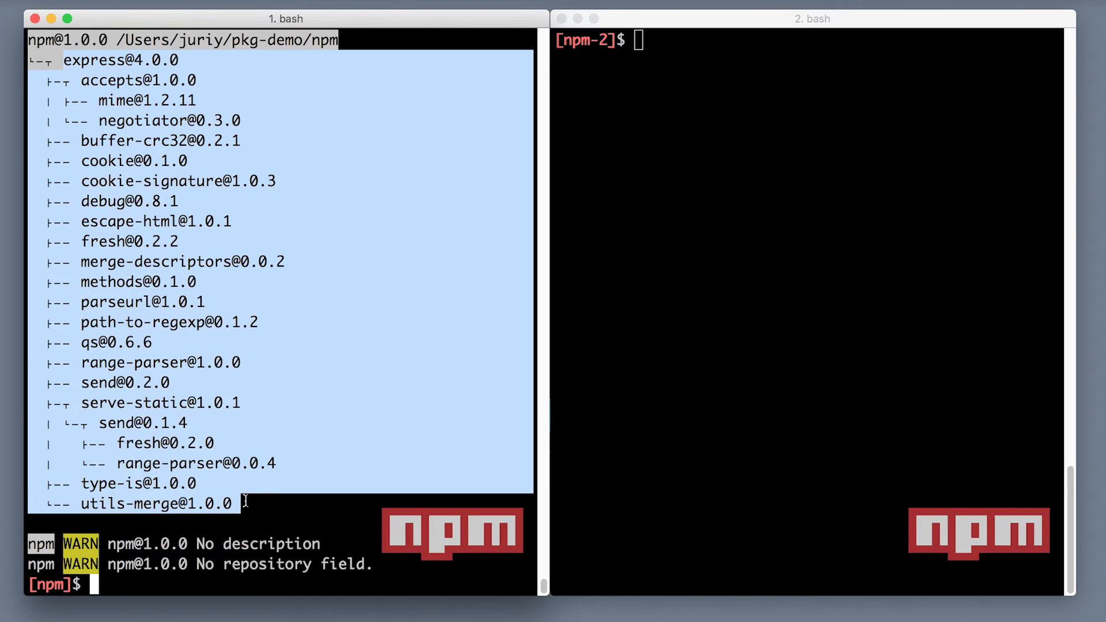
pyautogui.write('cle')
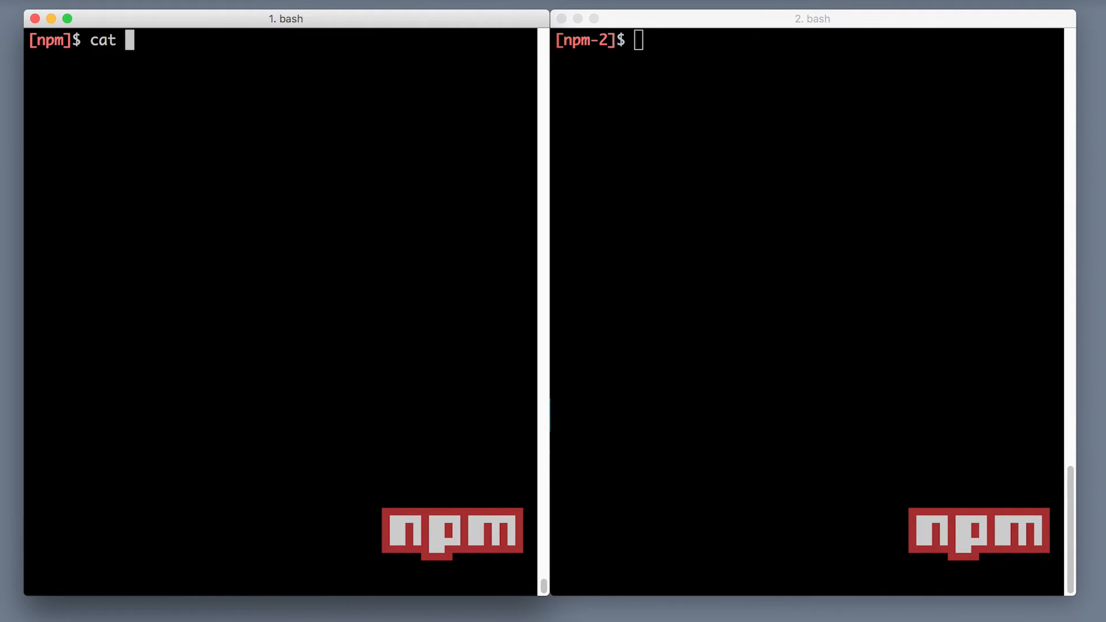
# Step: Run 'cat package.json' to show express listed as ^4.0.0
pyautogui.write('package.json')
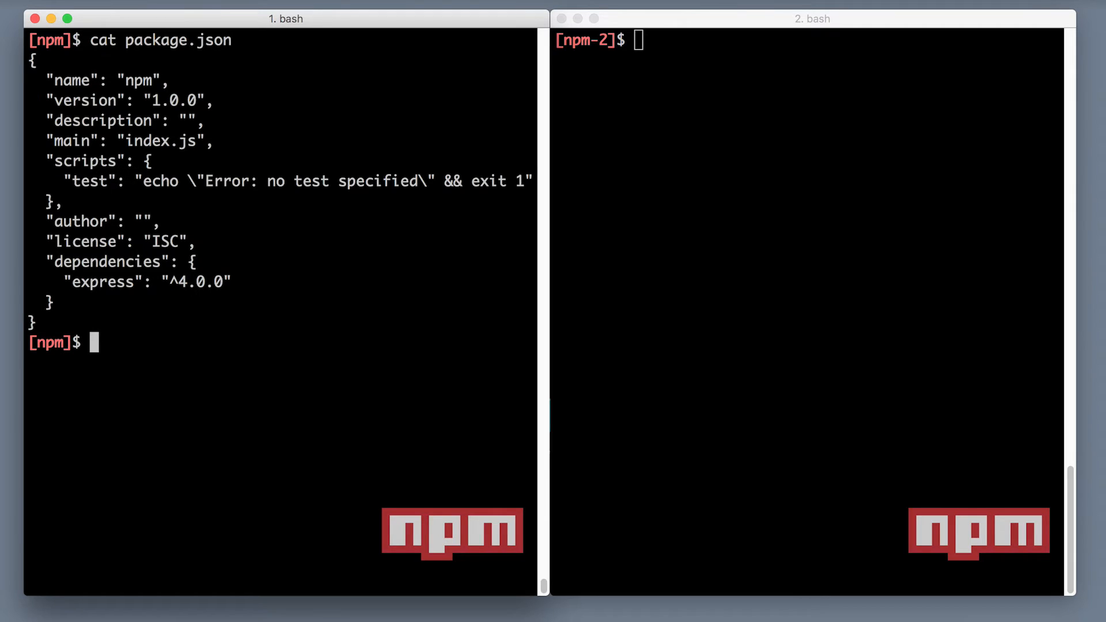
pyautogui.moveTo(211, 316)
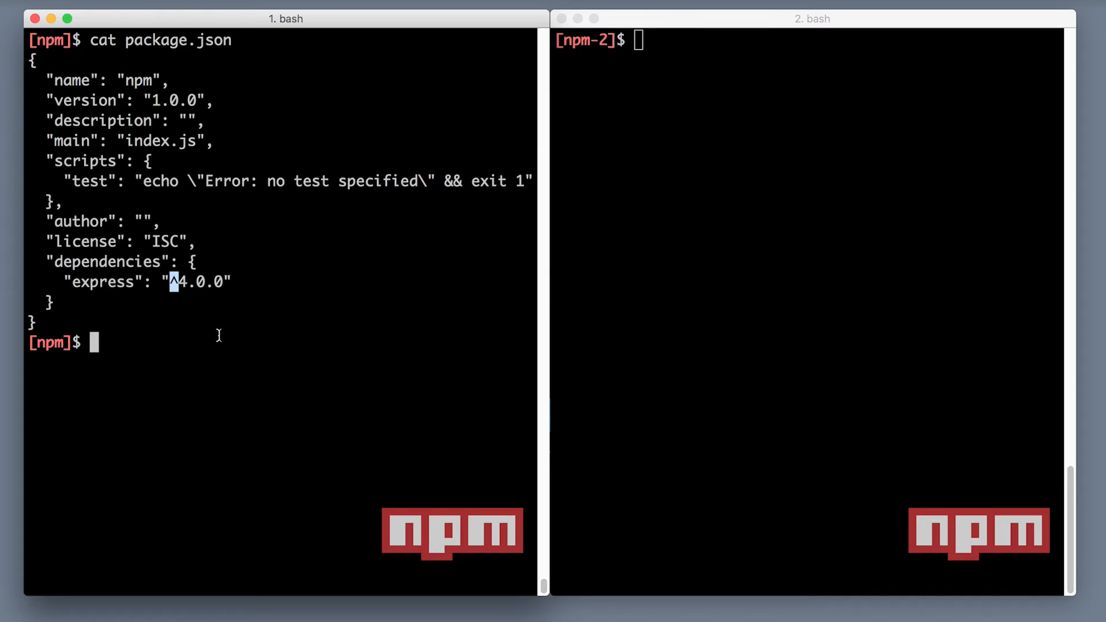
pyautogui.moveTo(203, 319)
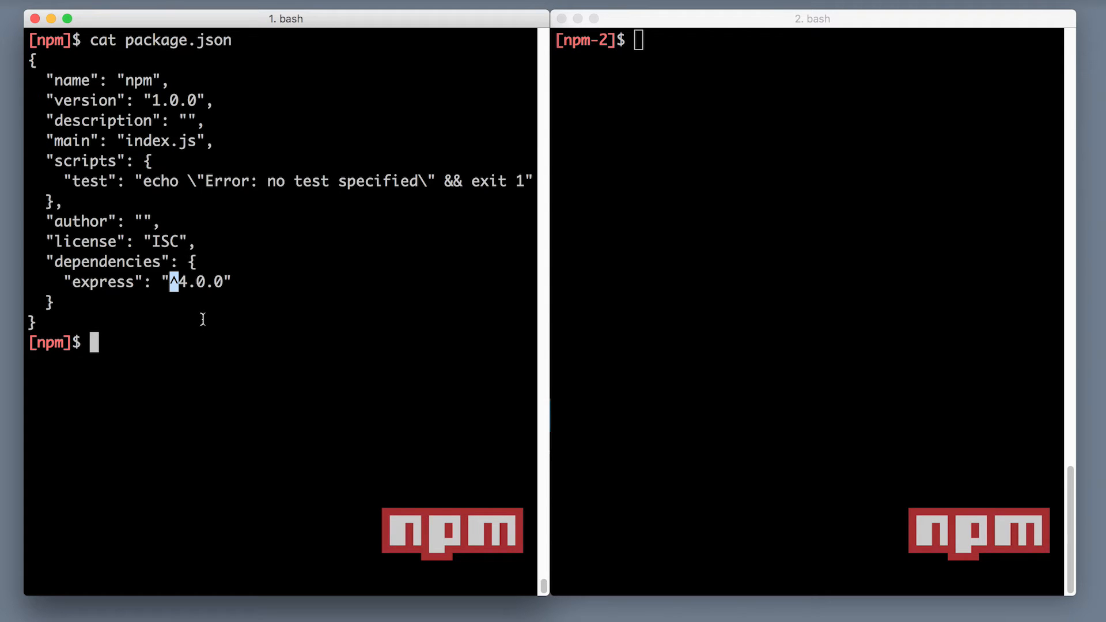
pyautogui.moveTo(186, 295)
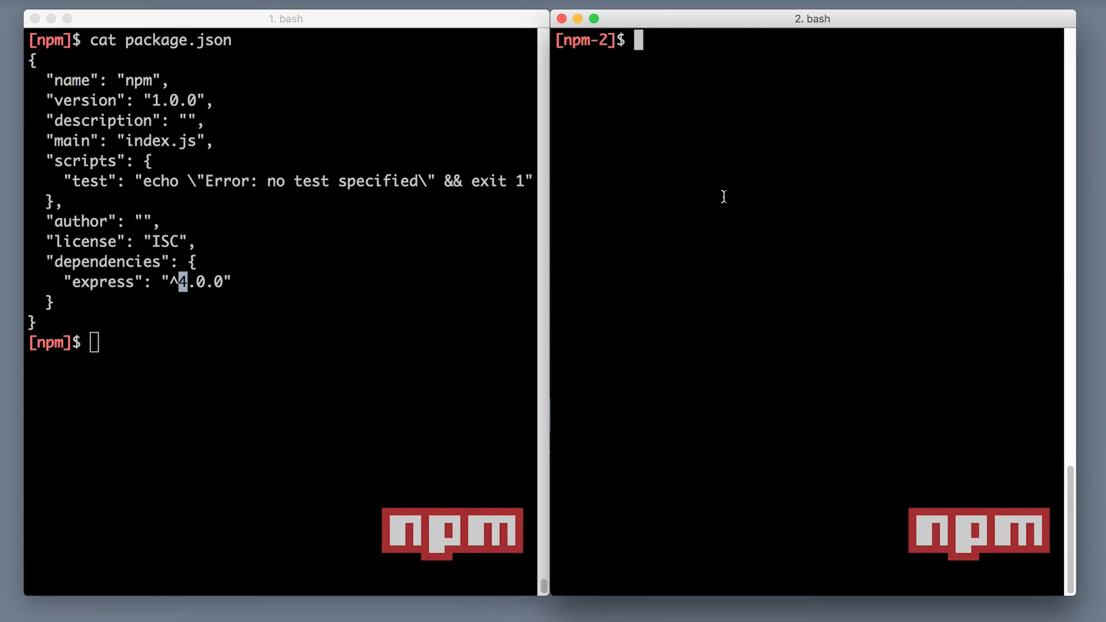
# Step: Run 'cp ../npm/package.json .' then 'npm install' in the npm-2 terminal
pyautogui.write('cp')
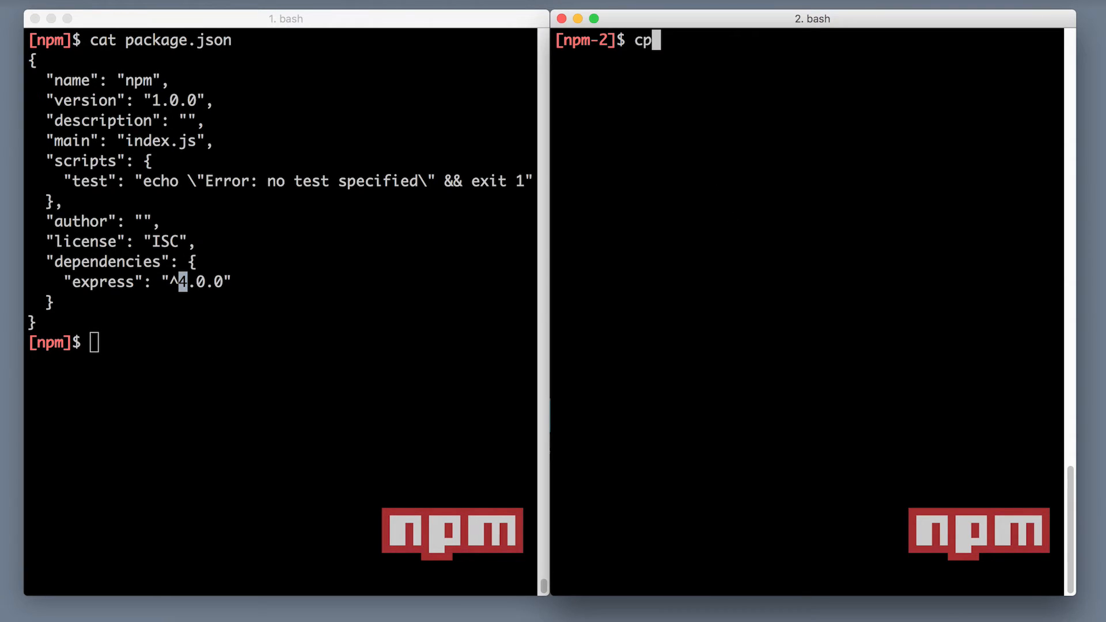
pyautogui.write('../')
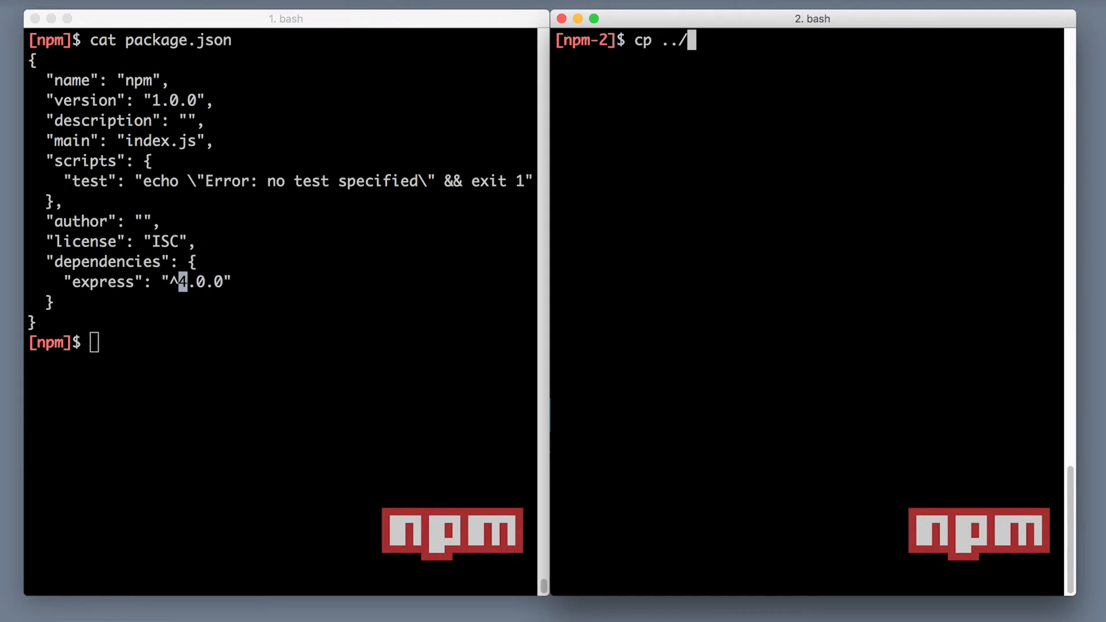
pyautogui.write('n')
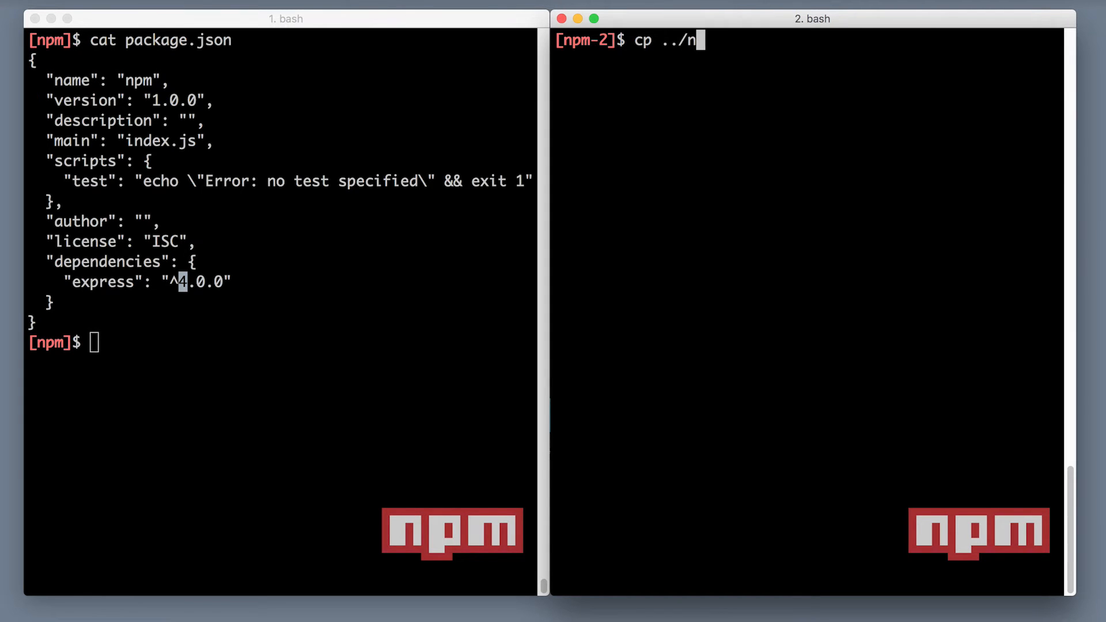
pyautogui.write('pm/pa')
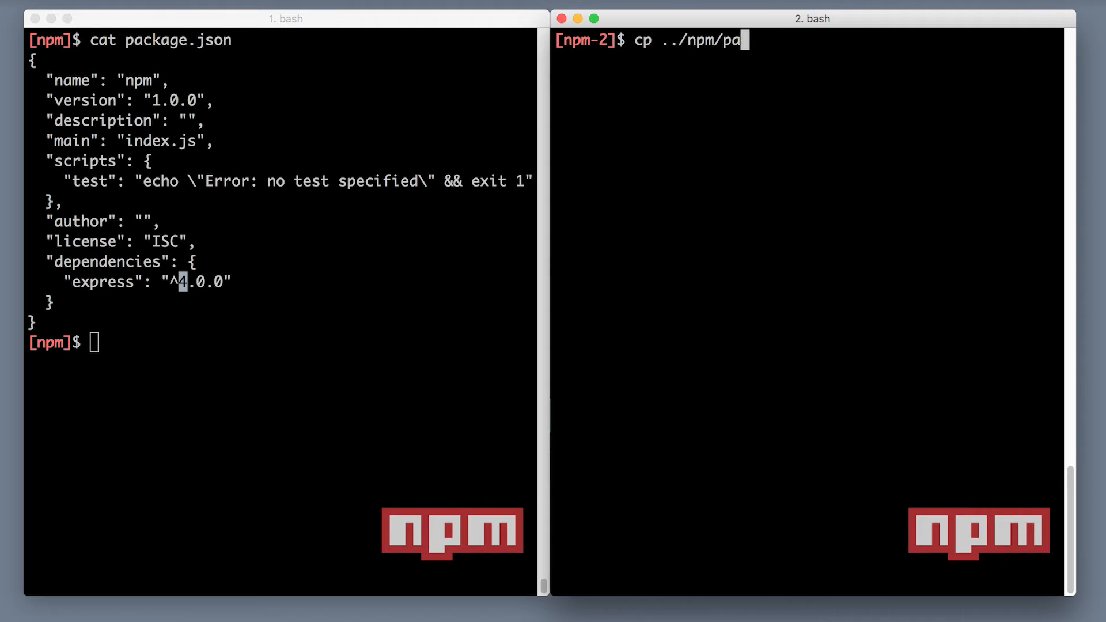
pyautogui.write('ckage.json')
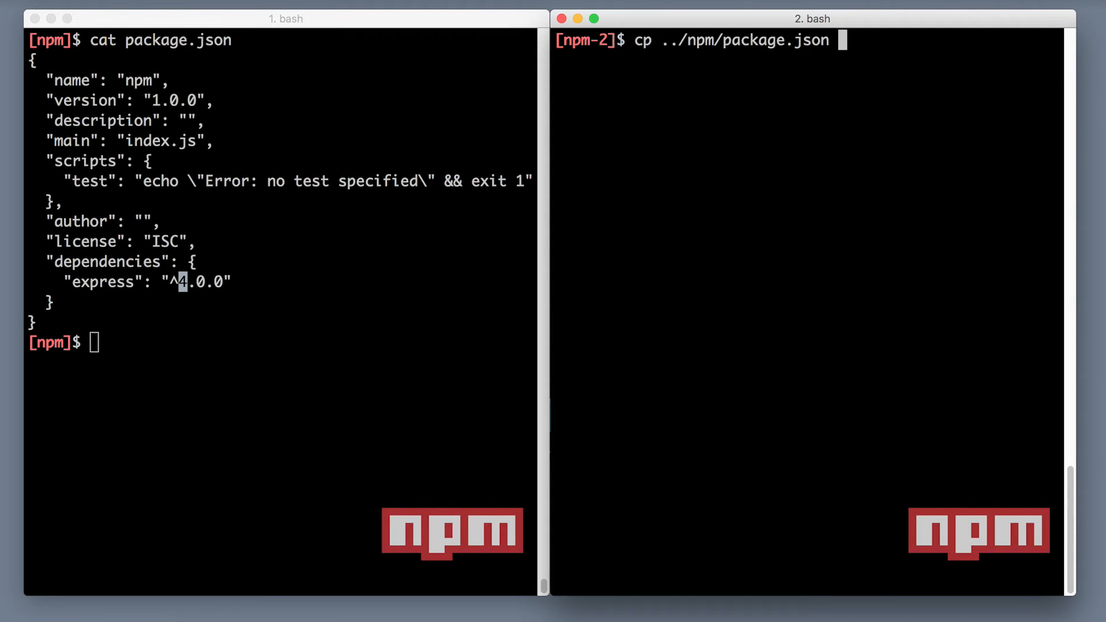
pyautogui.write('npm')
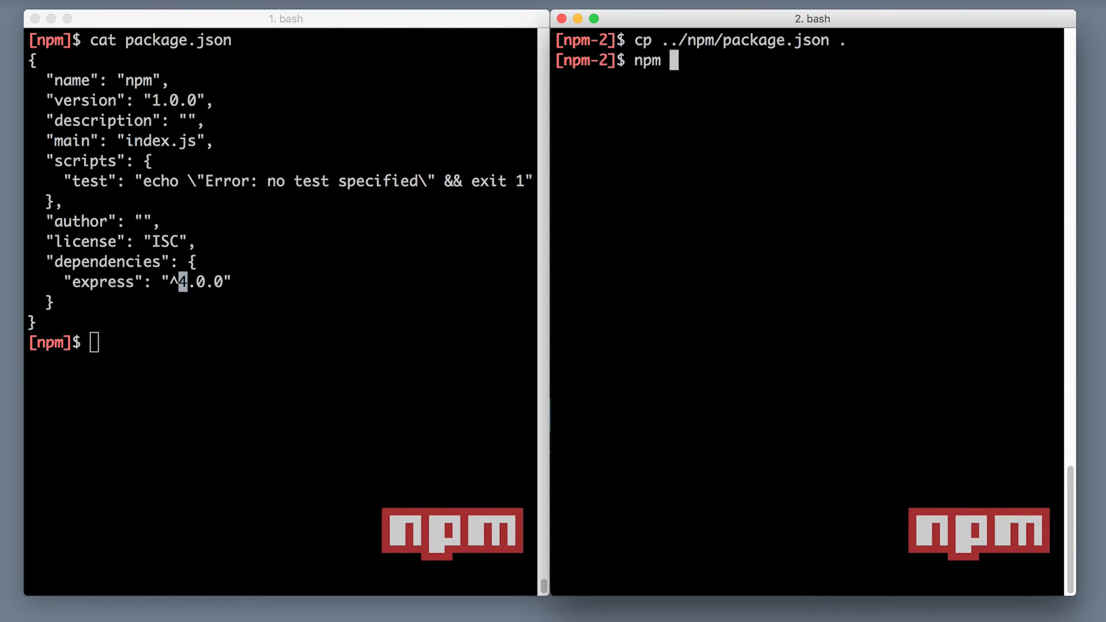
pyautogui.write('install')
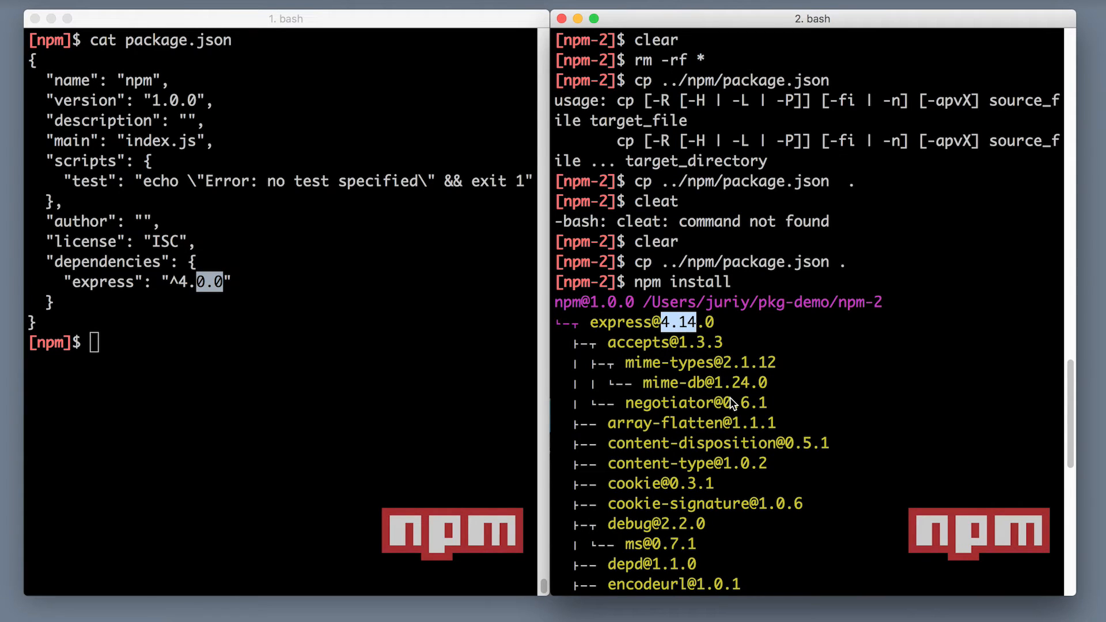
pyautogui.moveTo(326, 221)
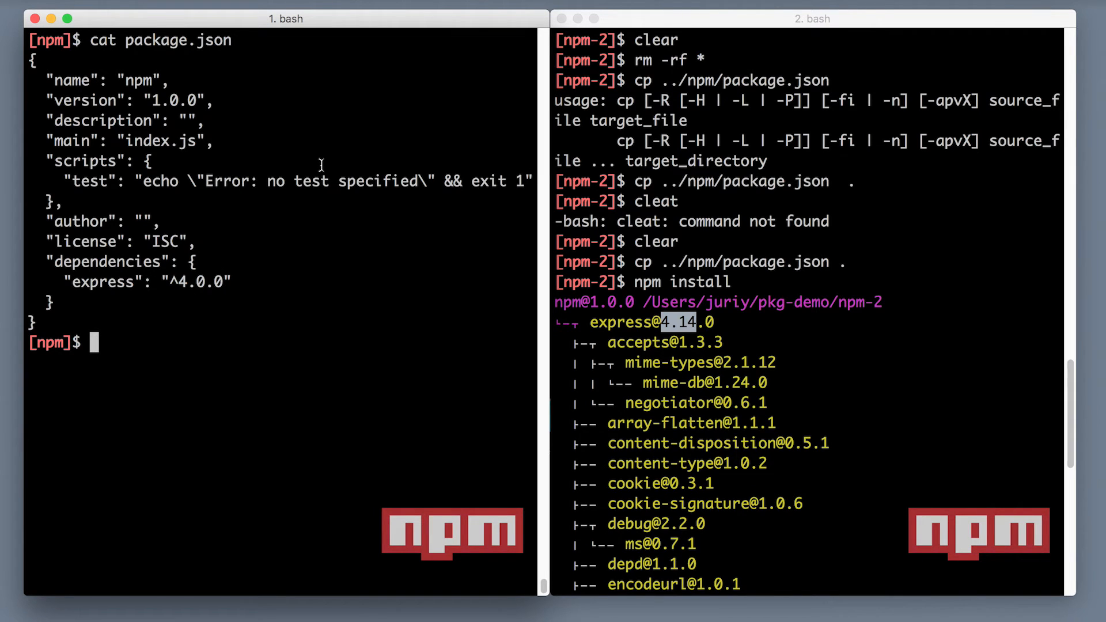
pyautogui.moveTo(90, 40)
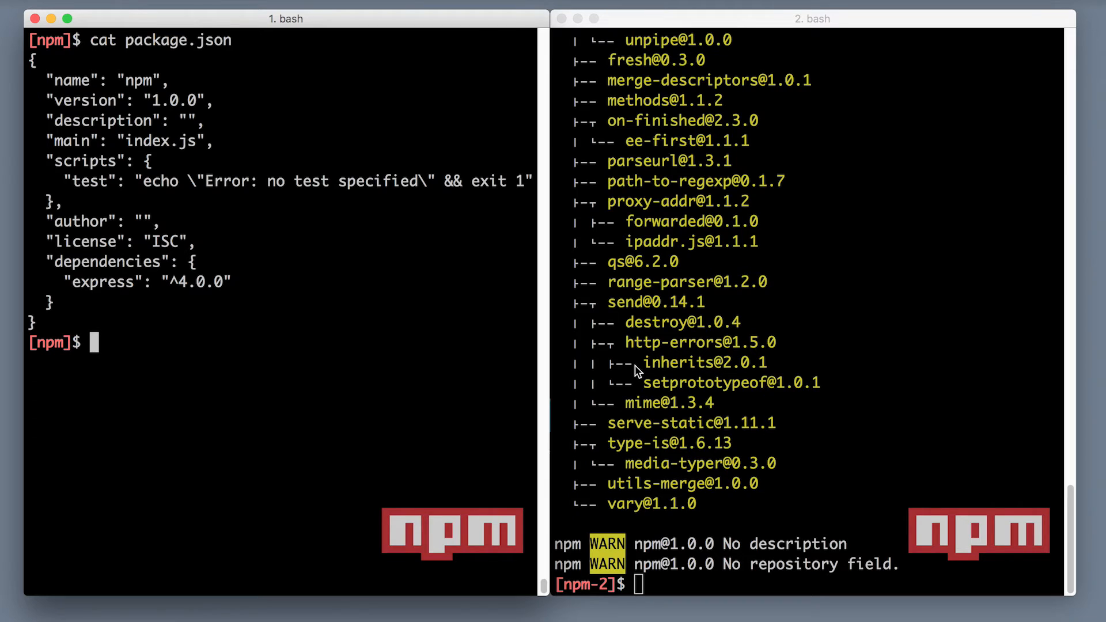
pyautogui.moveTo(226, 293)
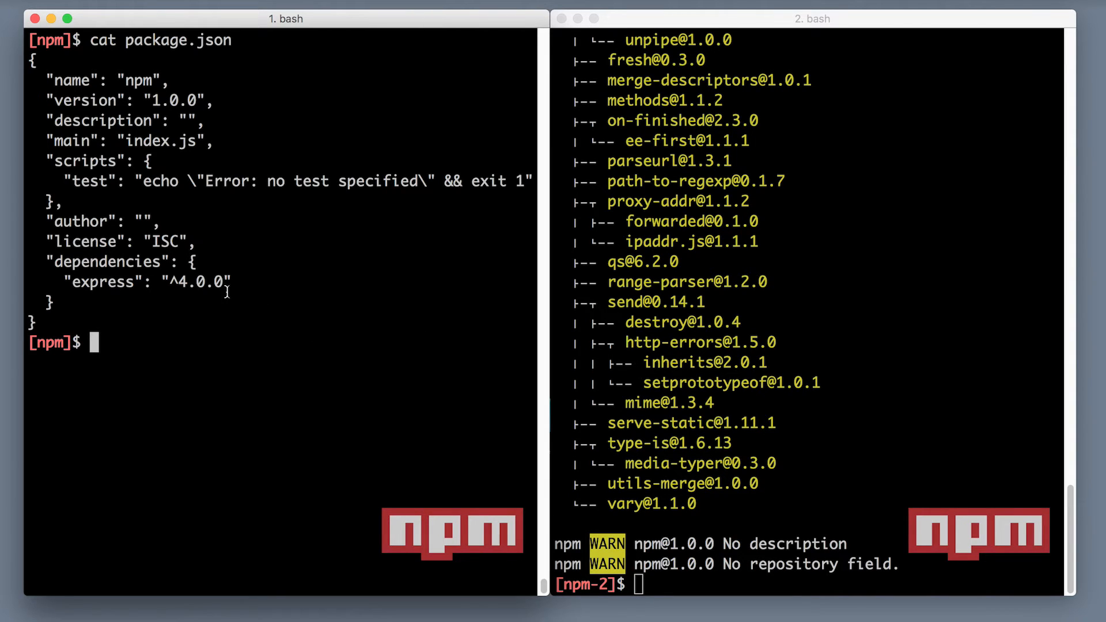
pyautogui.doubleClick(208, 281)
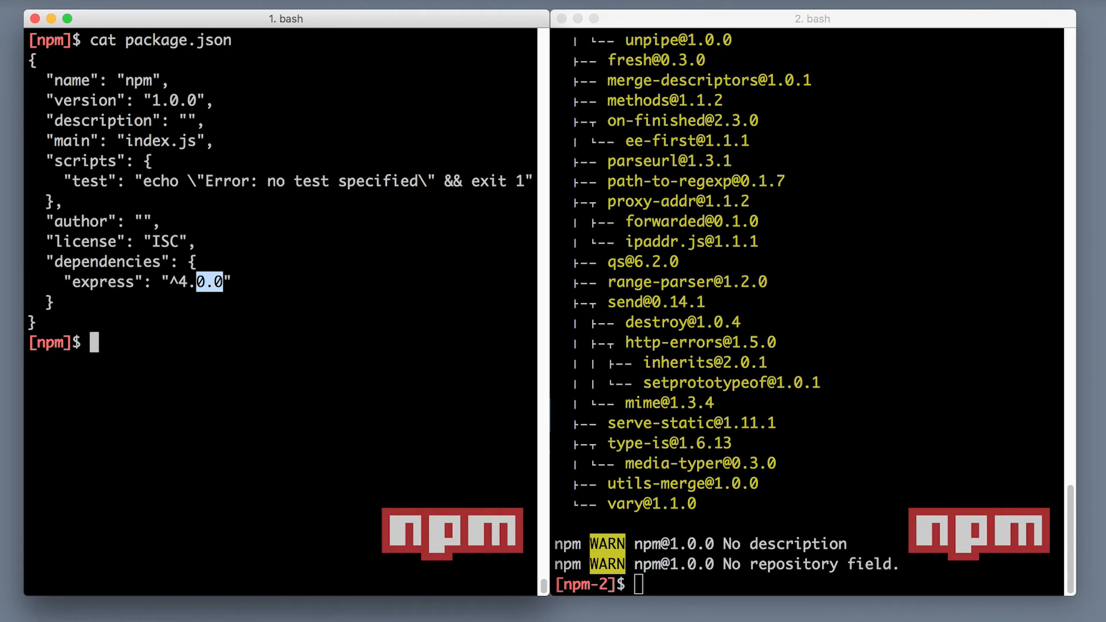
pyautogui.moveTo(829, 272)
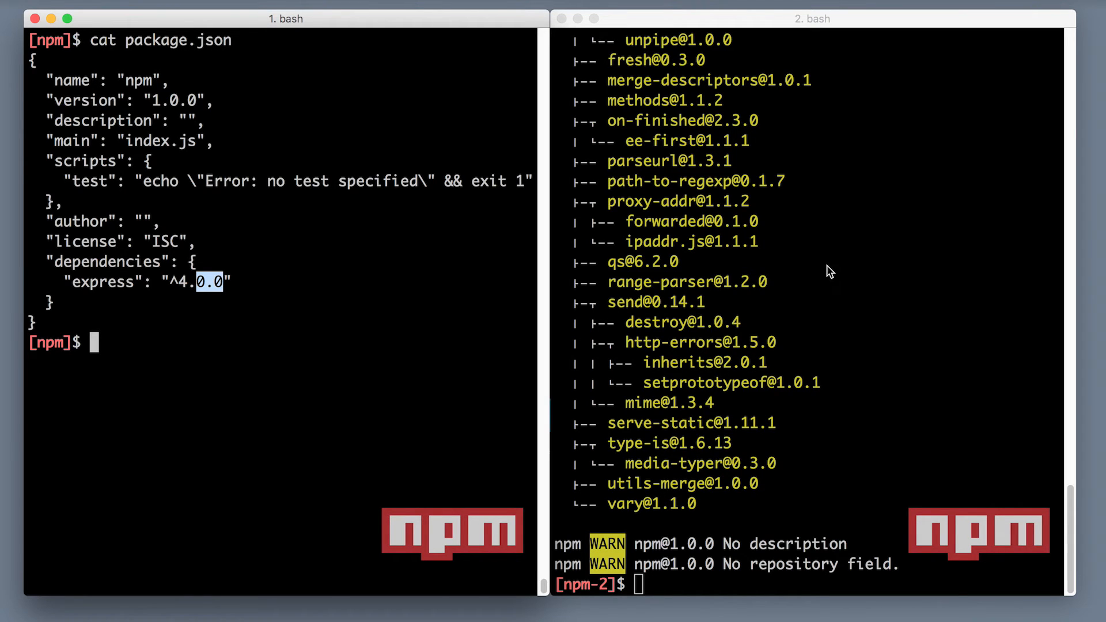
# Step: Run 'npm shrinkwrap', cat npm-shrinkwrap.json and highlight the pinned send version
pyautogui.write('npm')
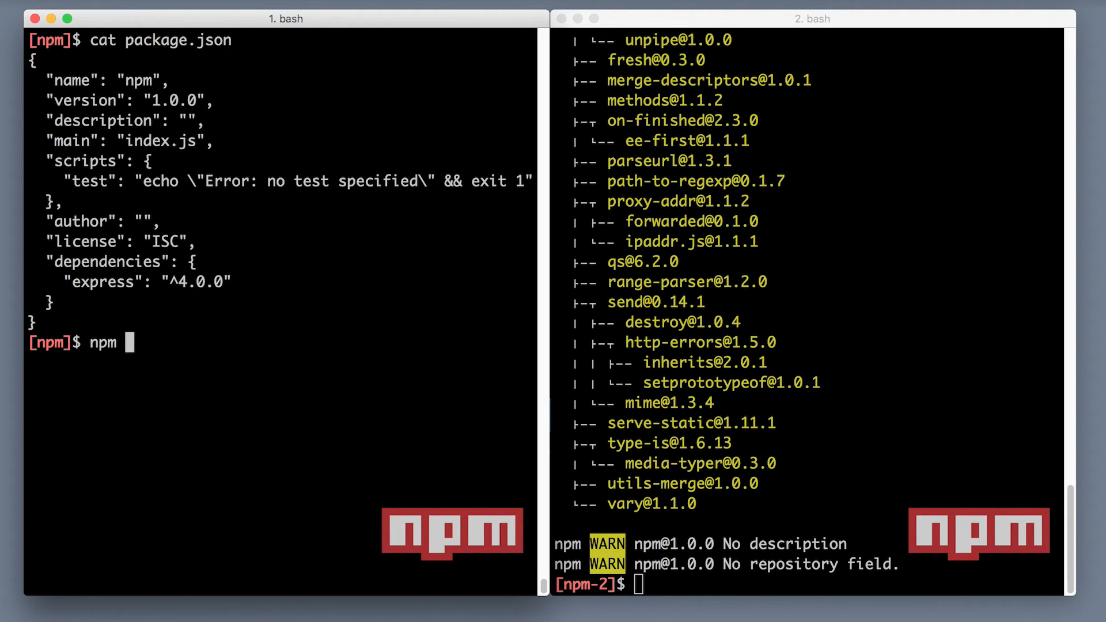
pyautogui.write('shrink')
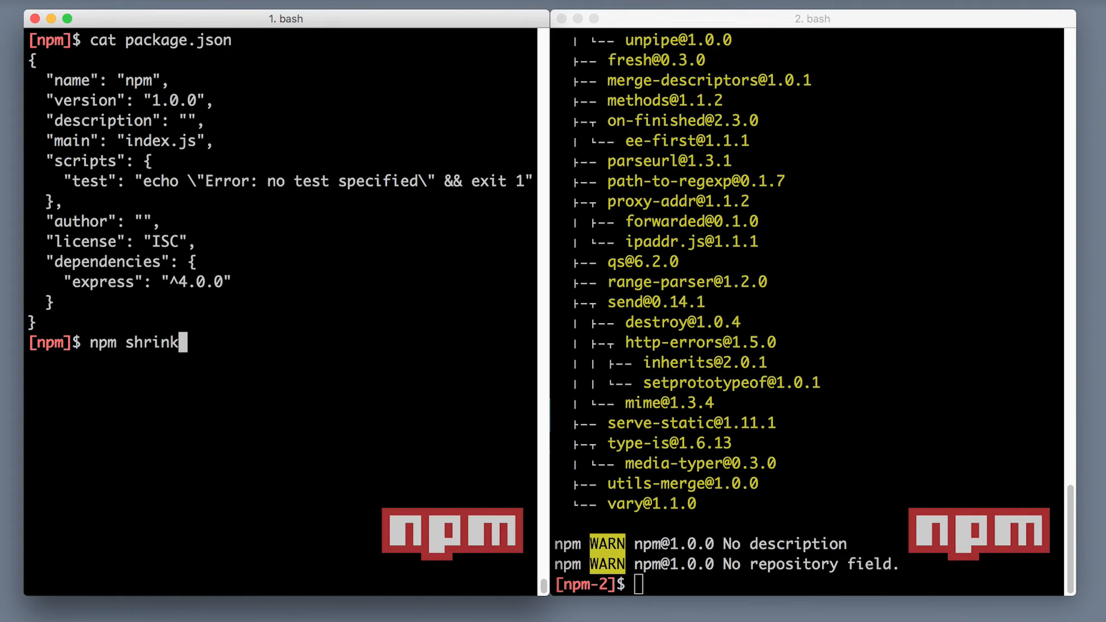
pyautogui.write('wrao')
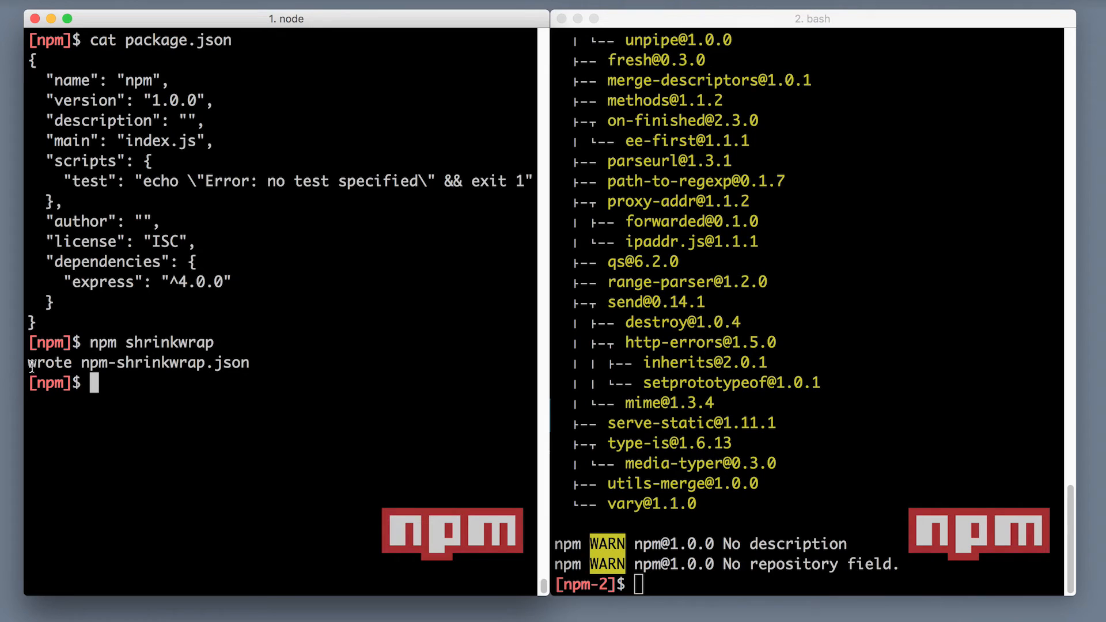
pyautogui.write('cat')
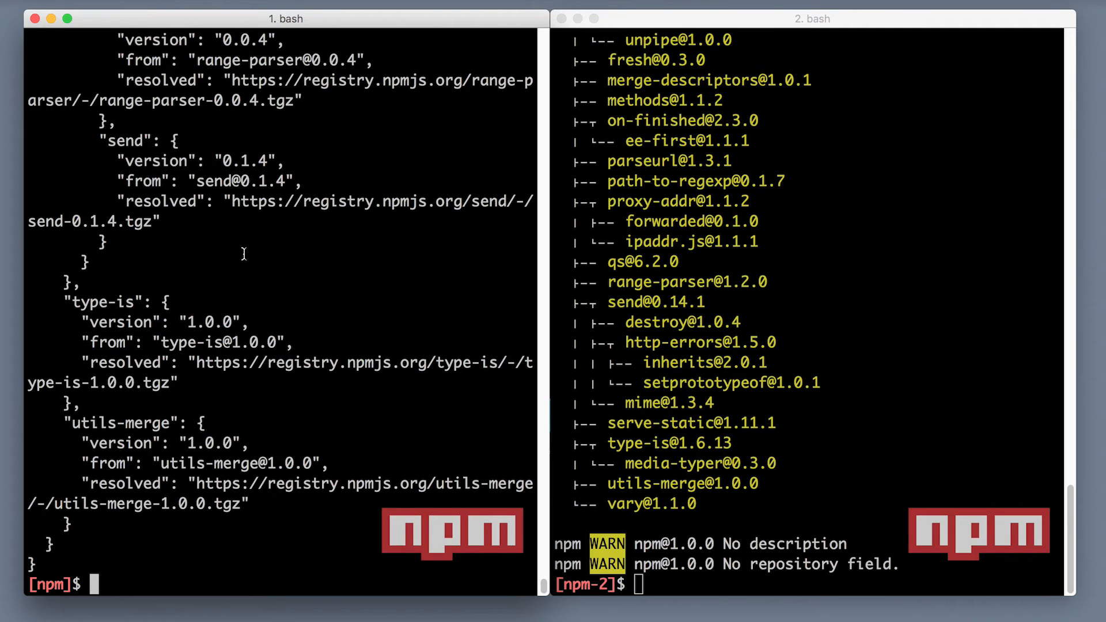
pyautogui.doubleClick(245, 161)
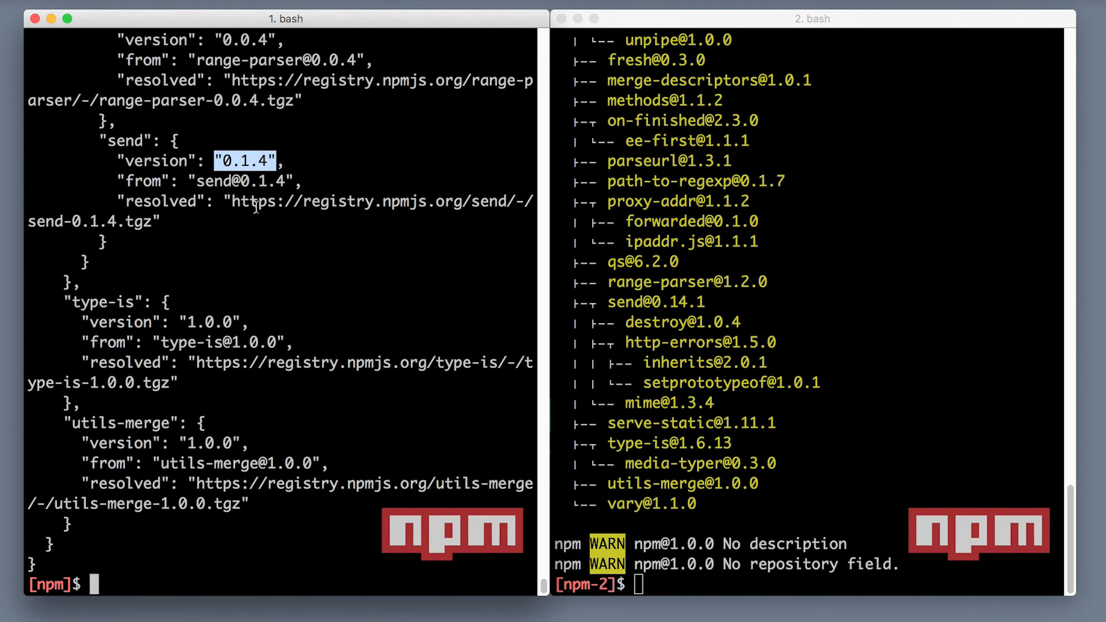
pyautogui.moveTo(275, 256)
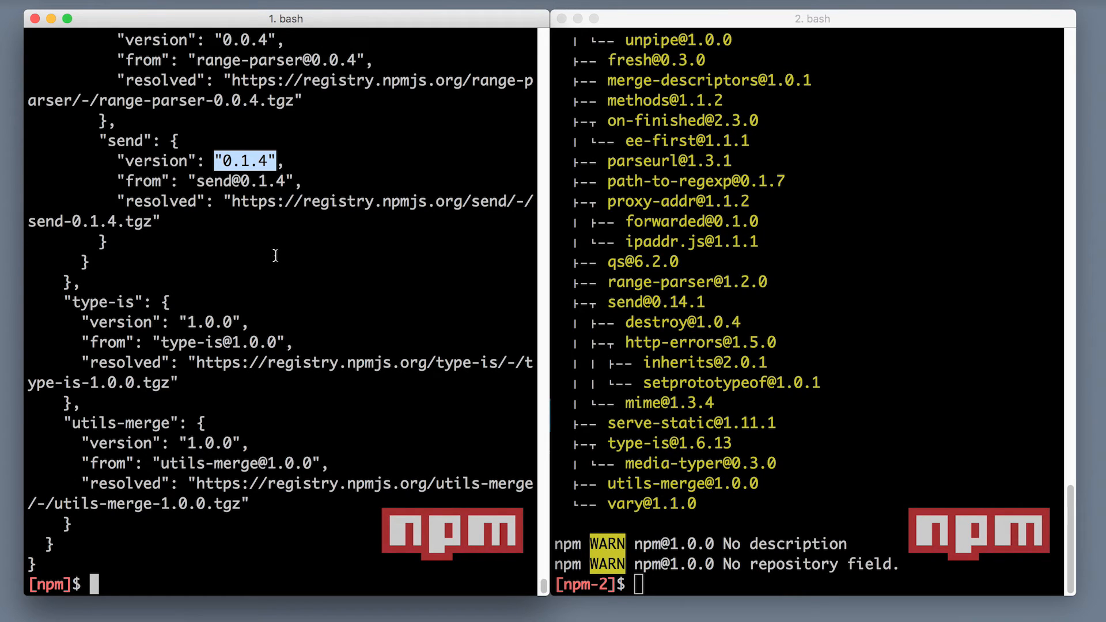
pyautogui.moveTo(287, 255)
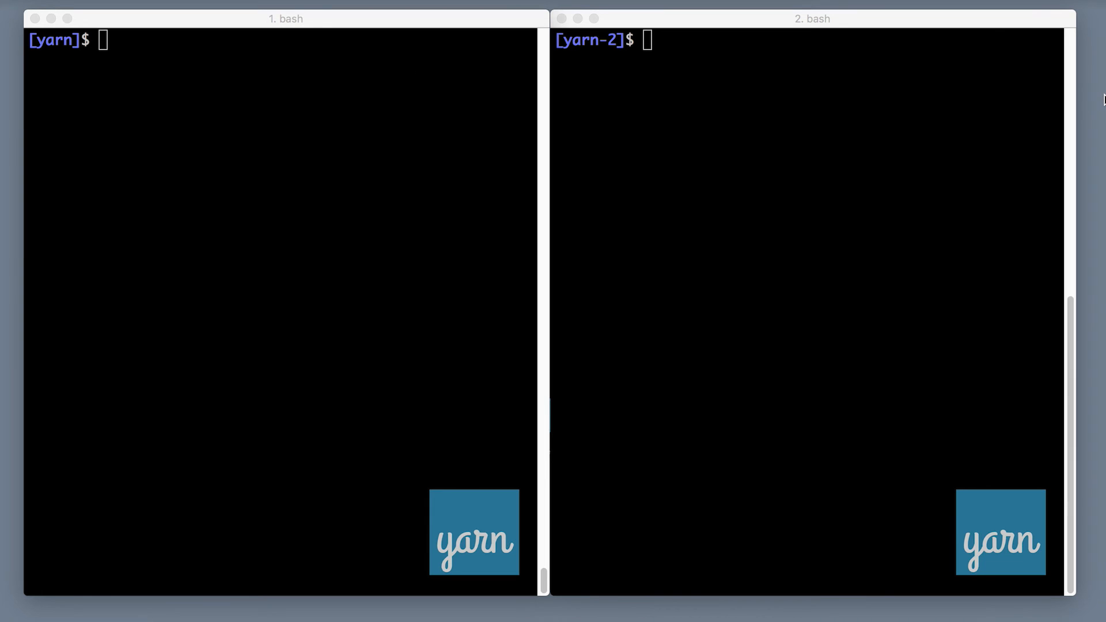
pyautogui.moveTo(529, 149)
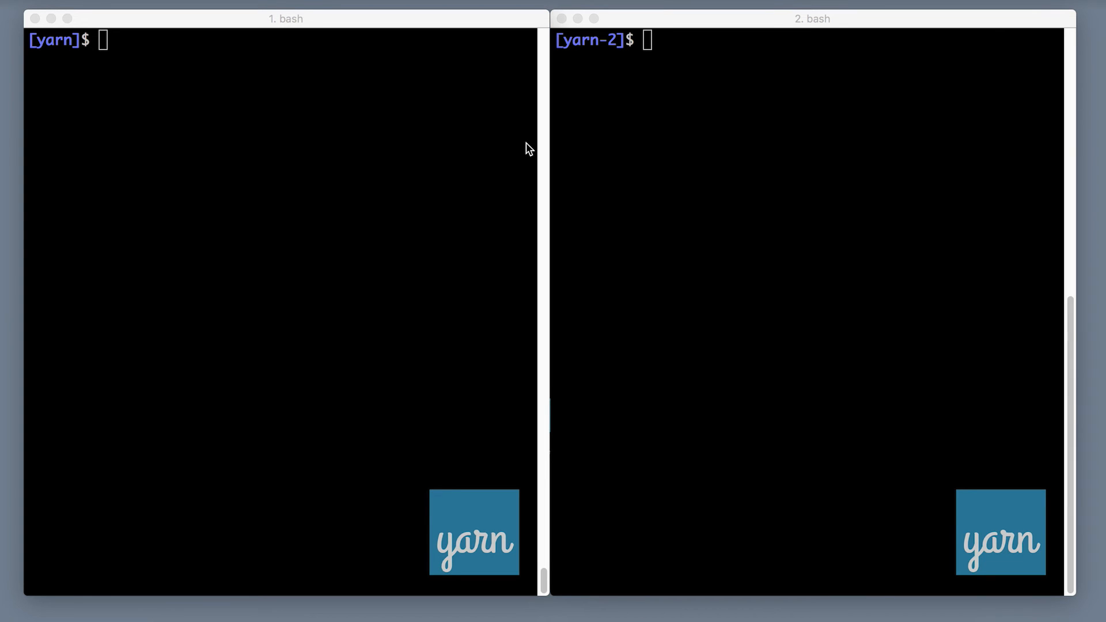
pyautogui.write('ls')
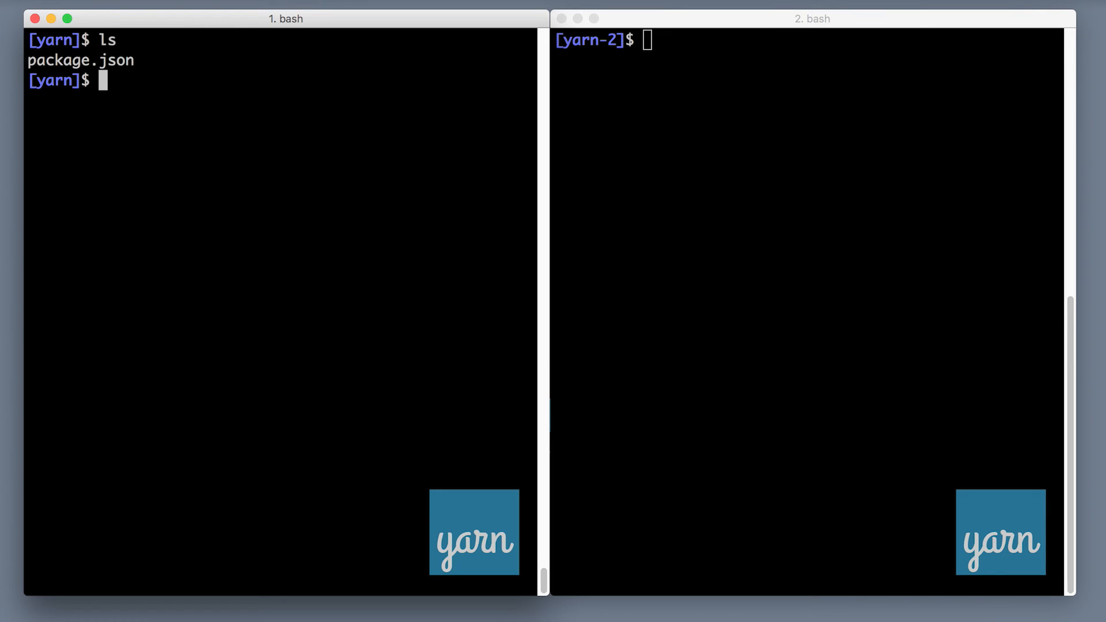
pyautogui.write('npm')
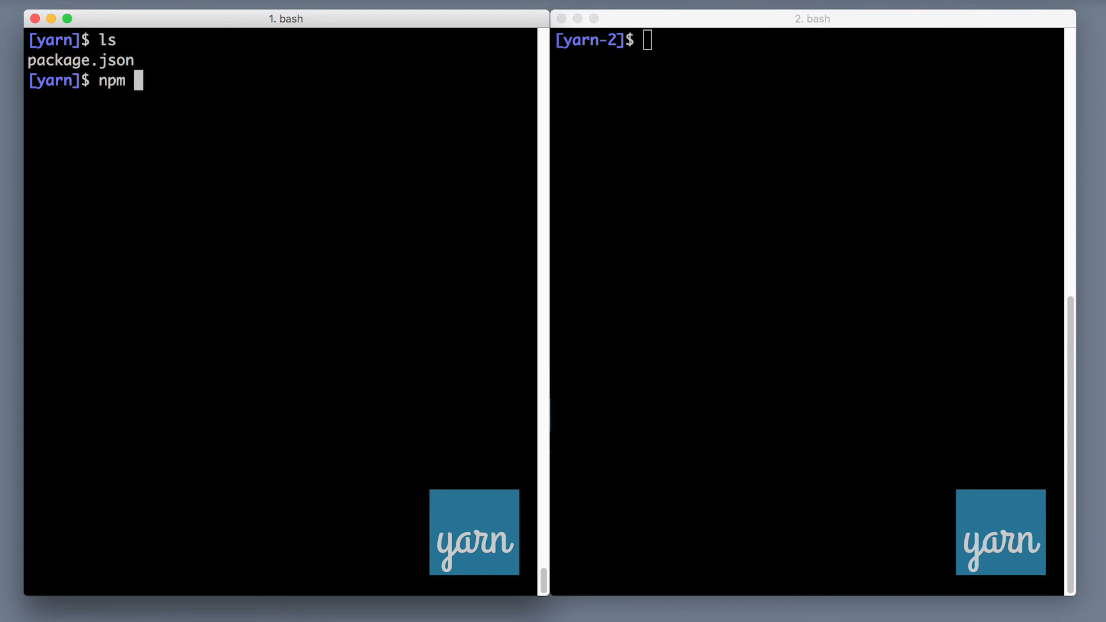
pyautogui.write('ya')
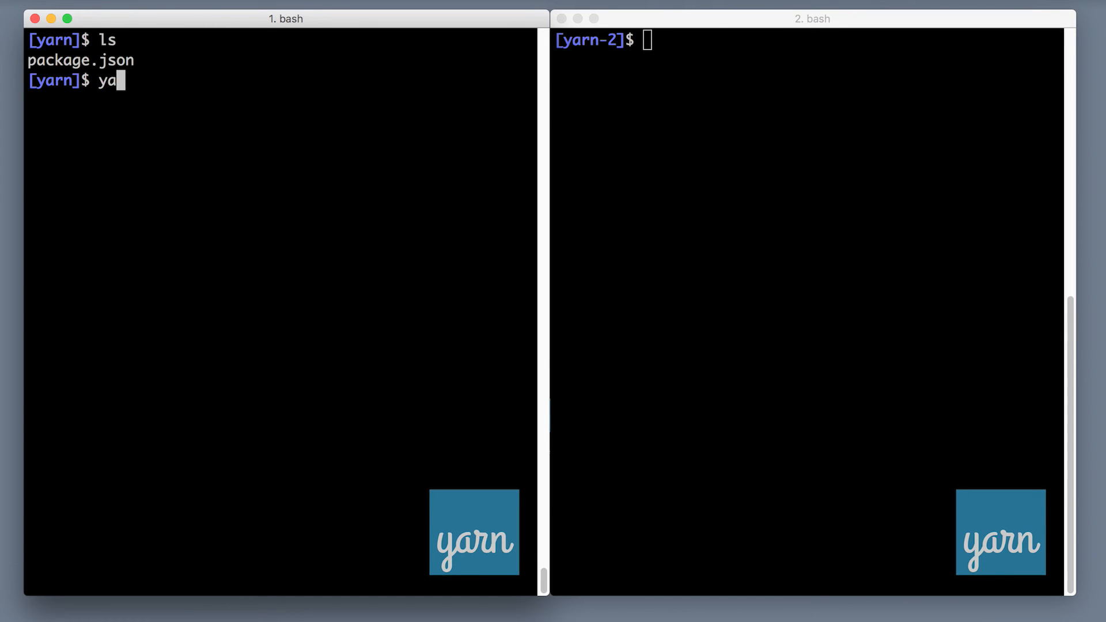
pyautogui.write('rn add ex')
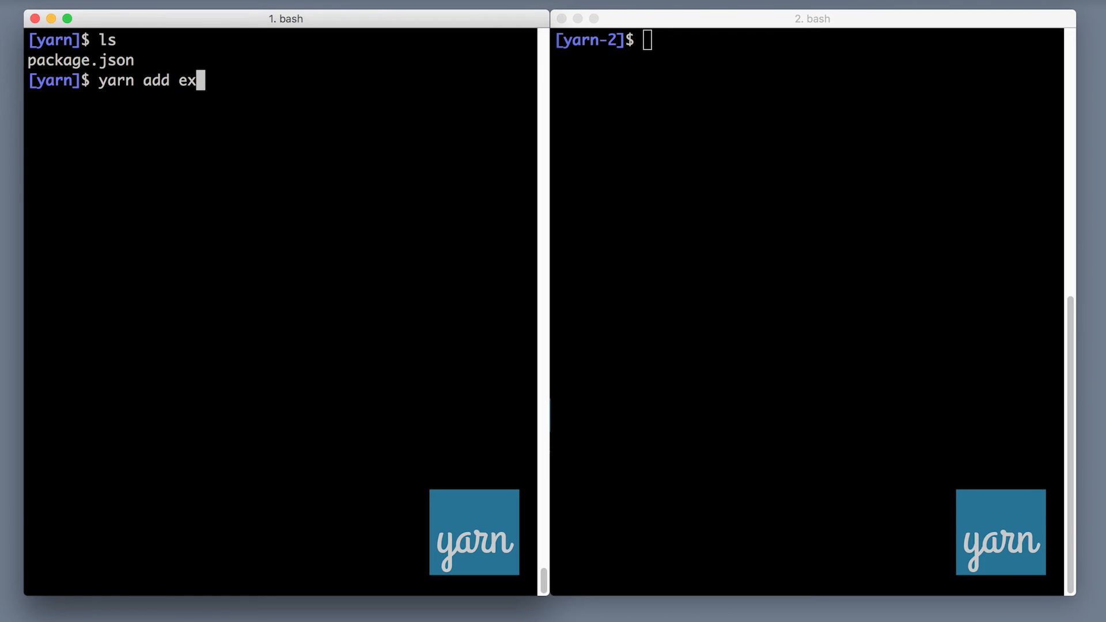
pyautogui.write('press@')
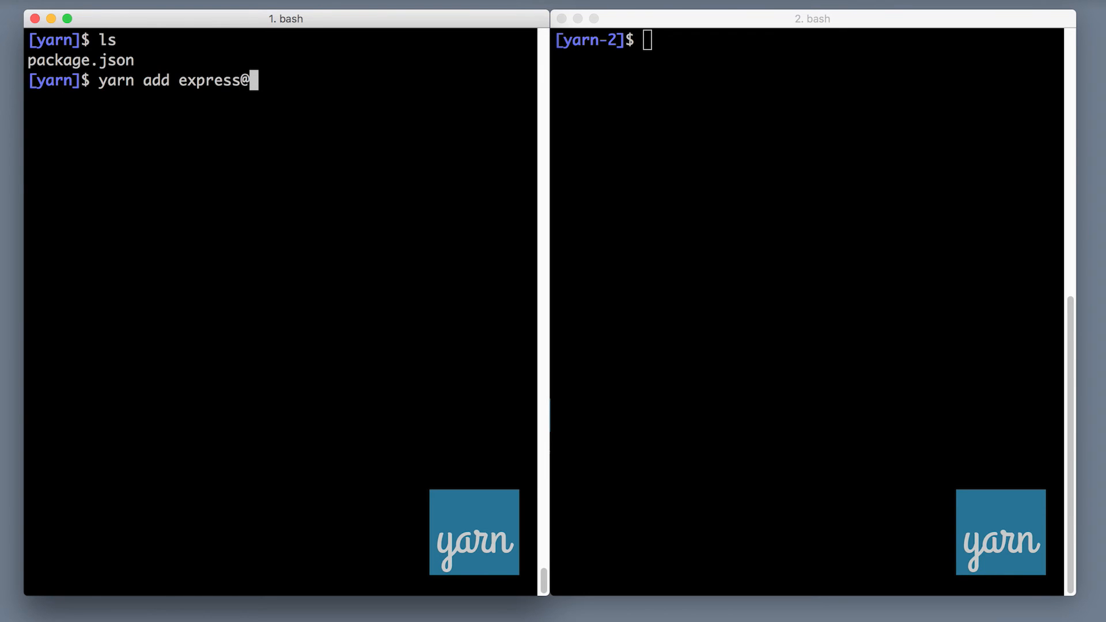
pyautogui.write('4')
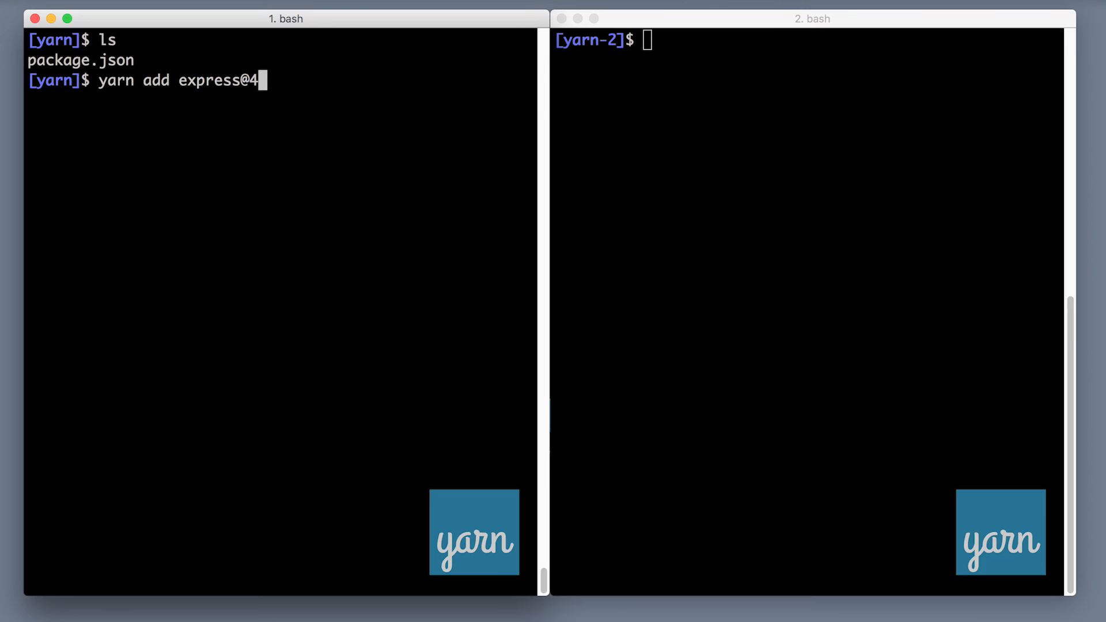
pyautogui.write('.0.0')
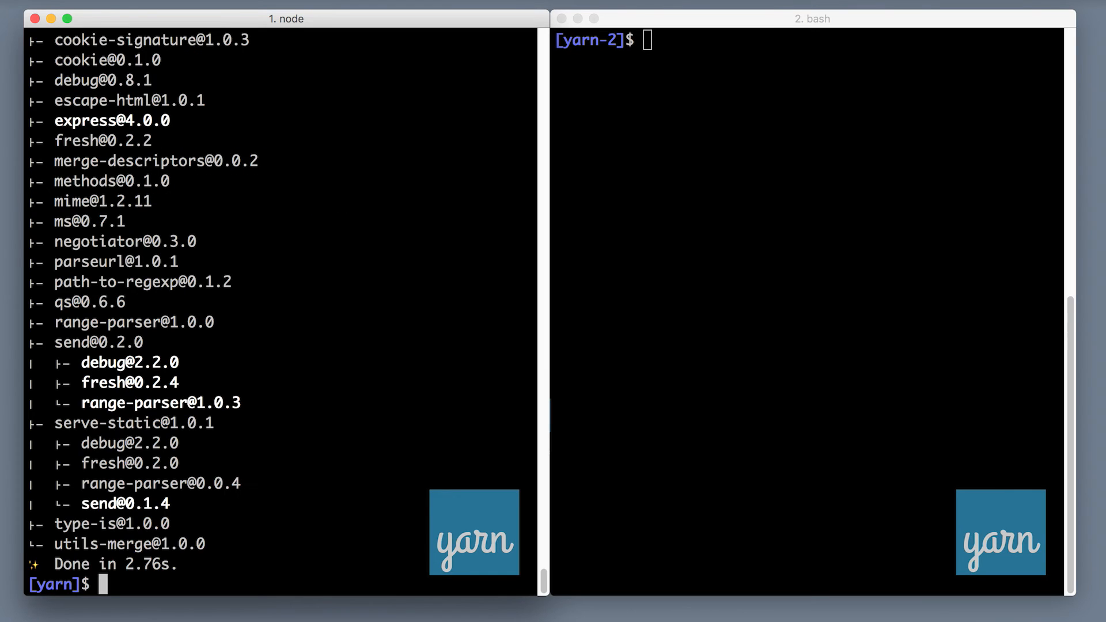
# Step: Cat package.json to confirm express 4.0.0 is now listed as a dependency
pyautogui.write('cat package.json')
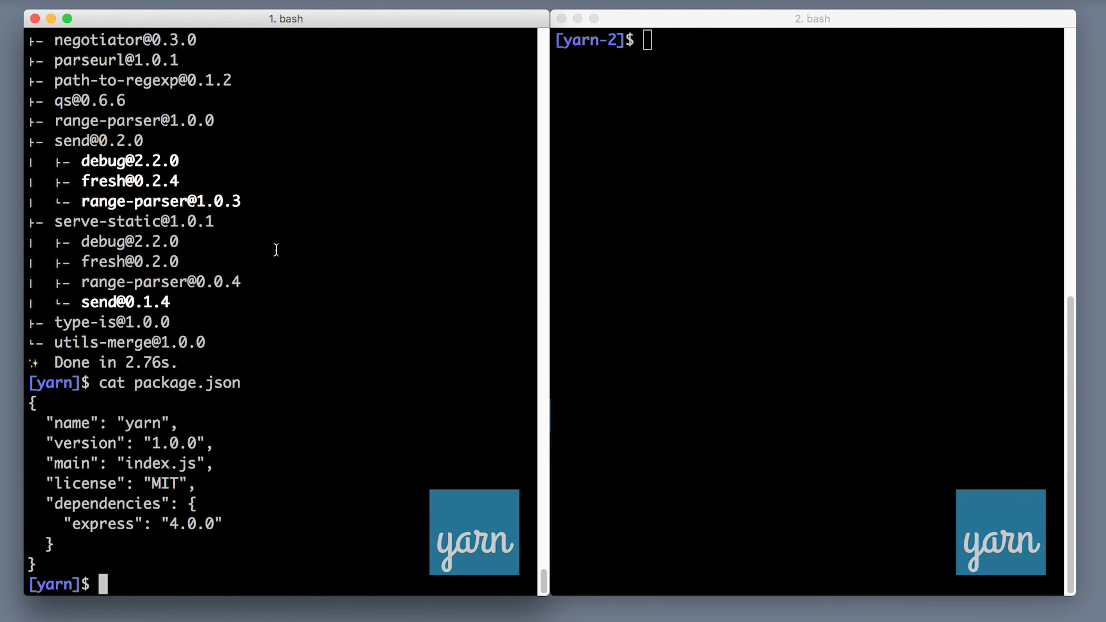
pyautogui.doubleClick(190, 523)
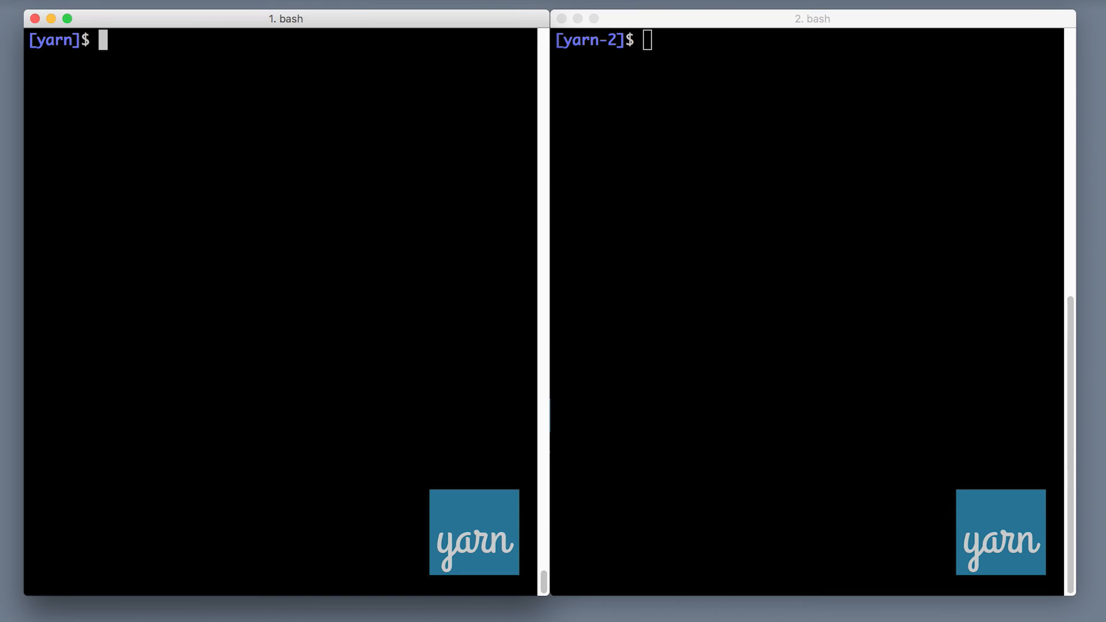
# Step: List node_modules, package.json and yarn.lock, then display yarn.lock's resolved URLs and checksums
pyautogui.write('ls')
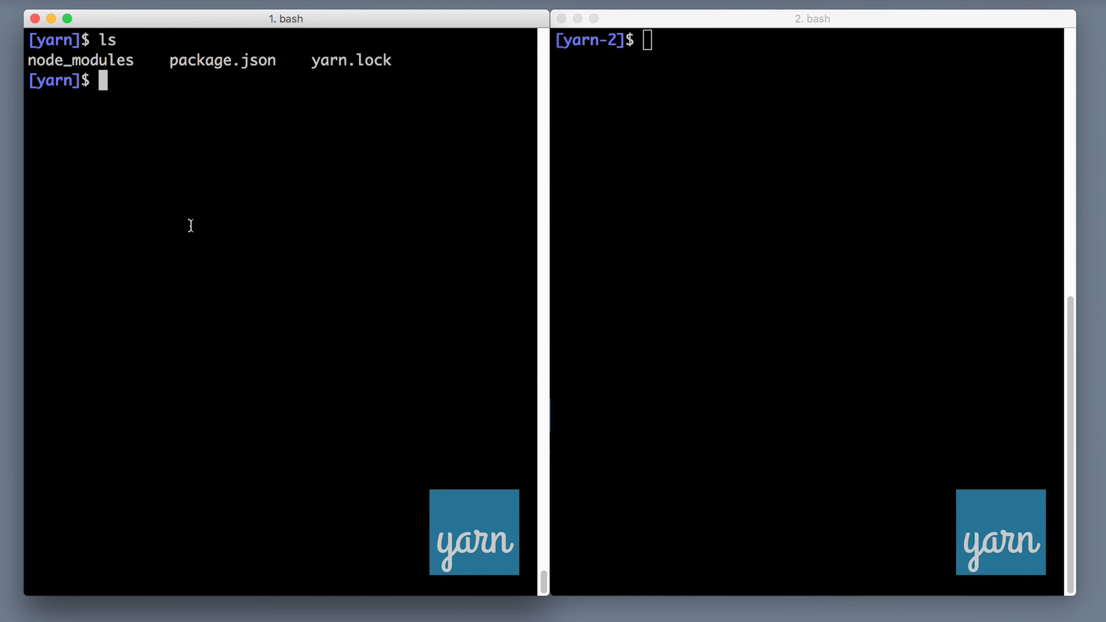
pyautogui.doubleClick(342, 60)
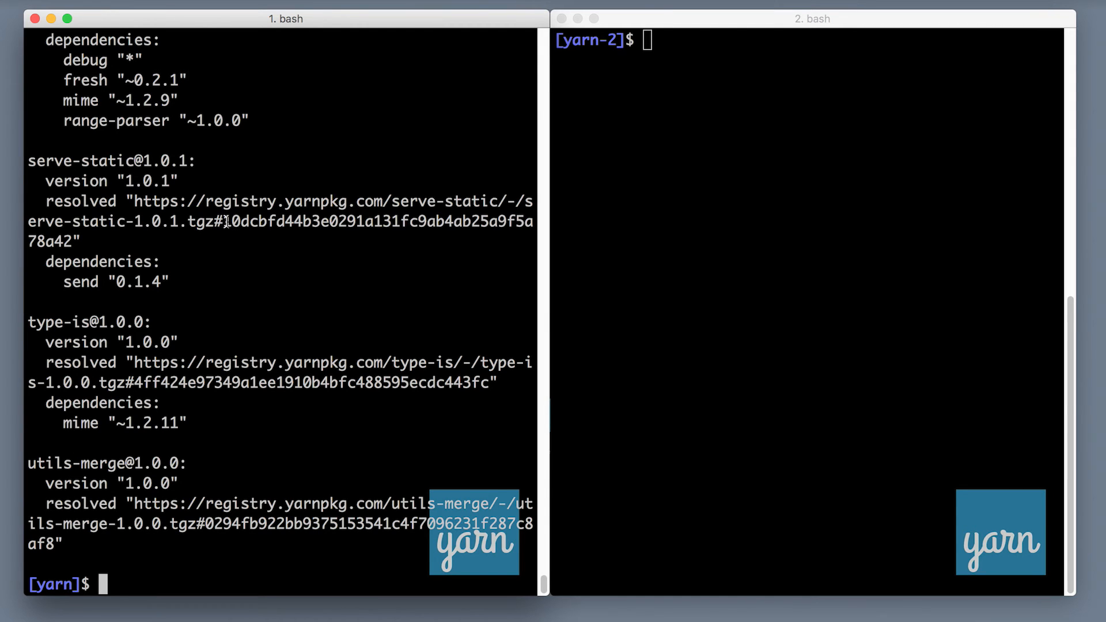
pyautogui.moveTo(224, 221); pyautogui.dragTo(71, 241)
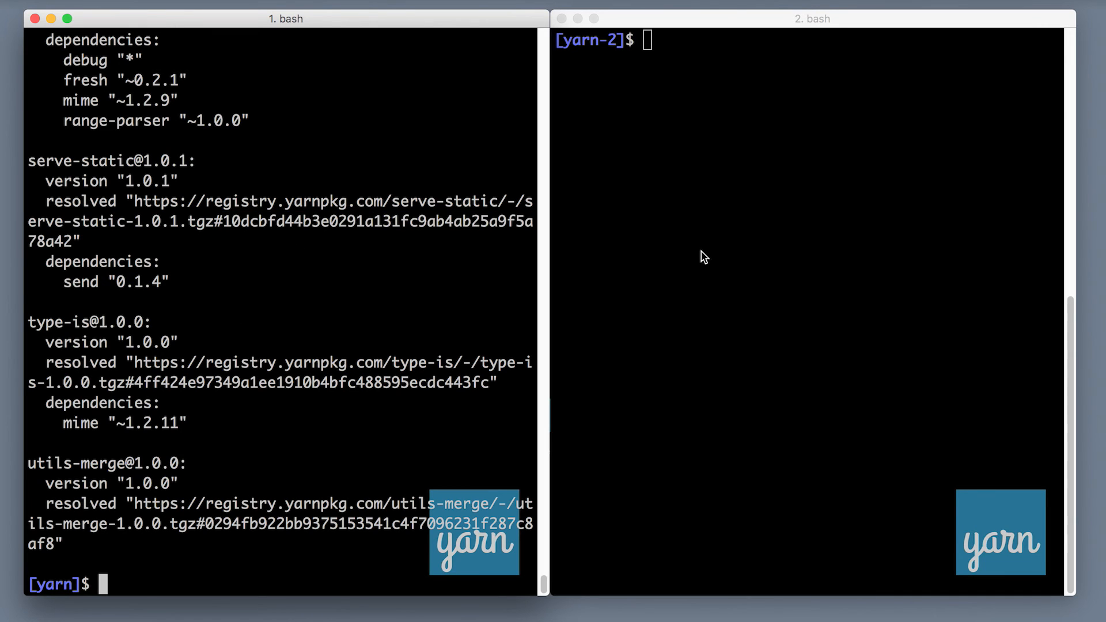
# Step: Copy ../yarn/package.json and yarn.lock into yarn-2 and run yarn install there
pyautogui.write('cp ../yarn/package.json ../yarn/yarn.lock .')
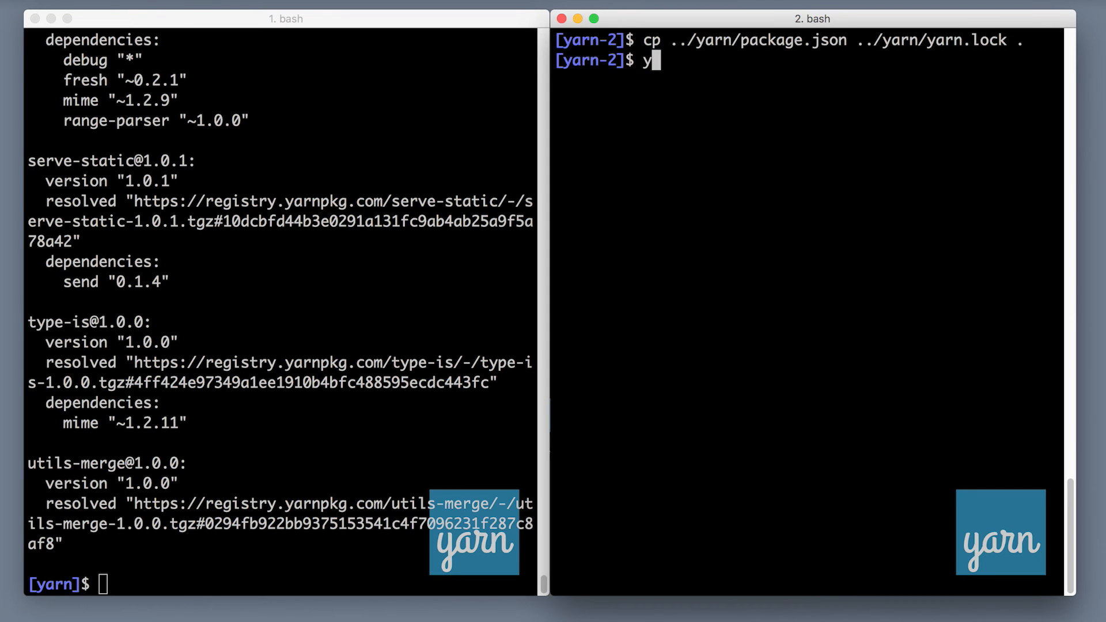
pyautogui.write('arn')
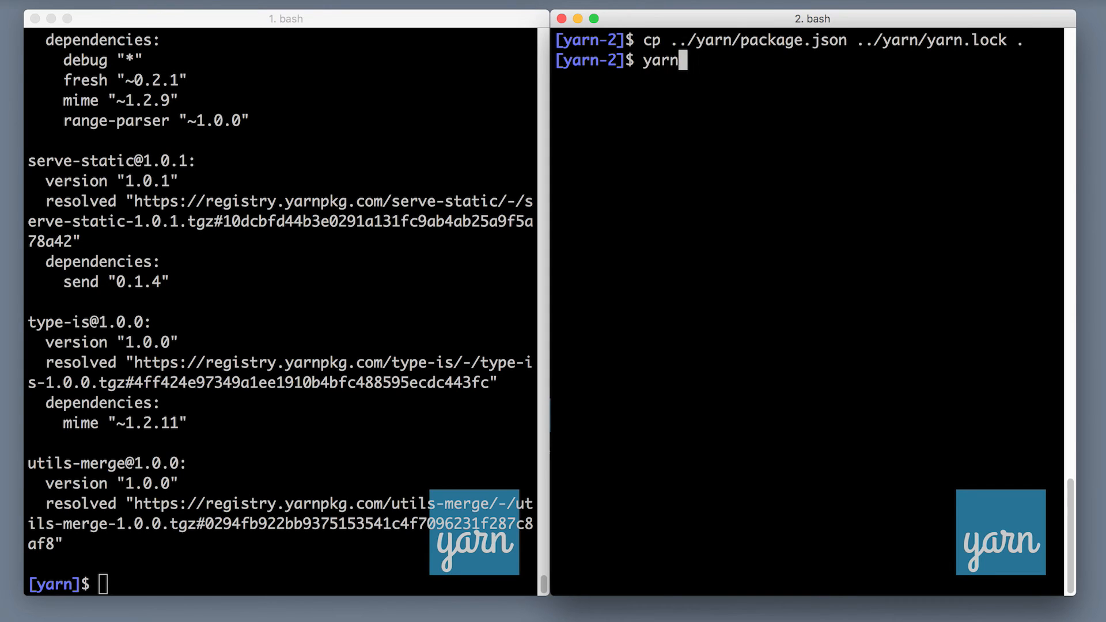
pyautogui.write('install')
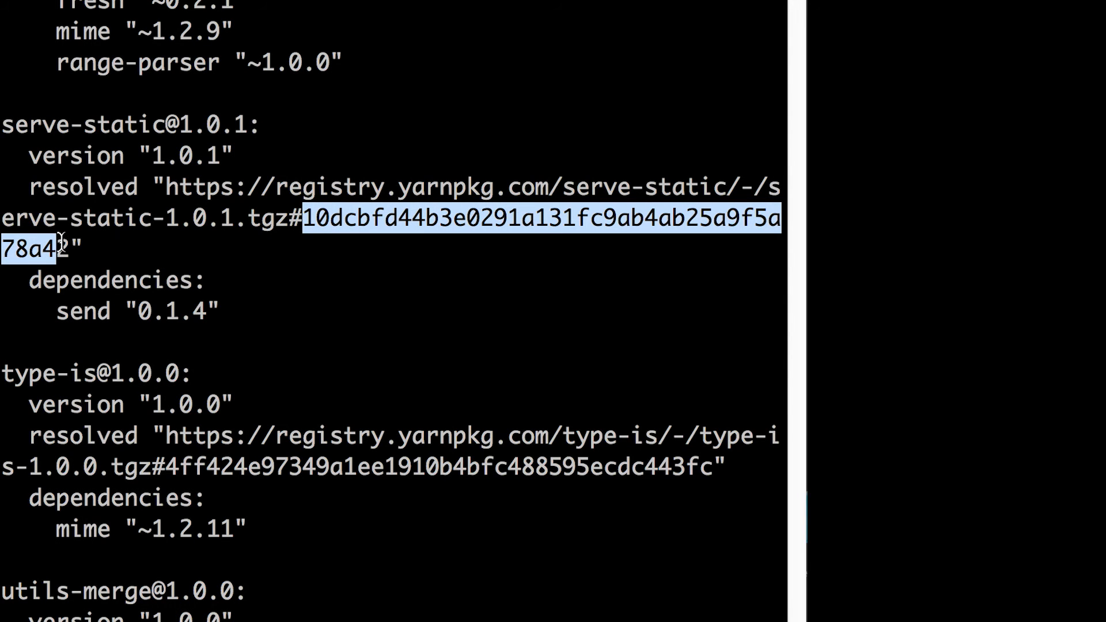
pyautogui.moveTo(203, 319)
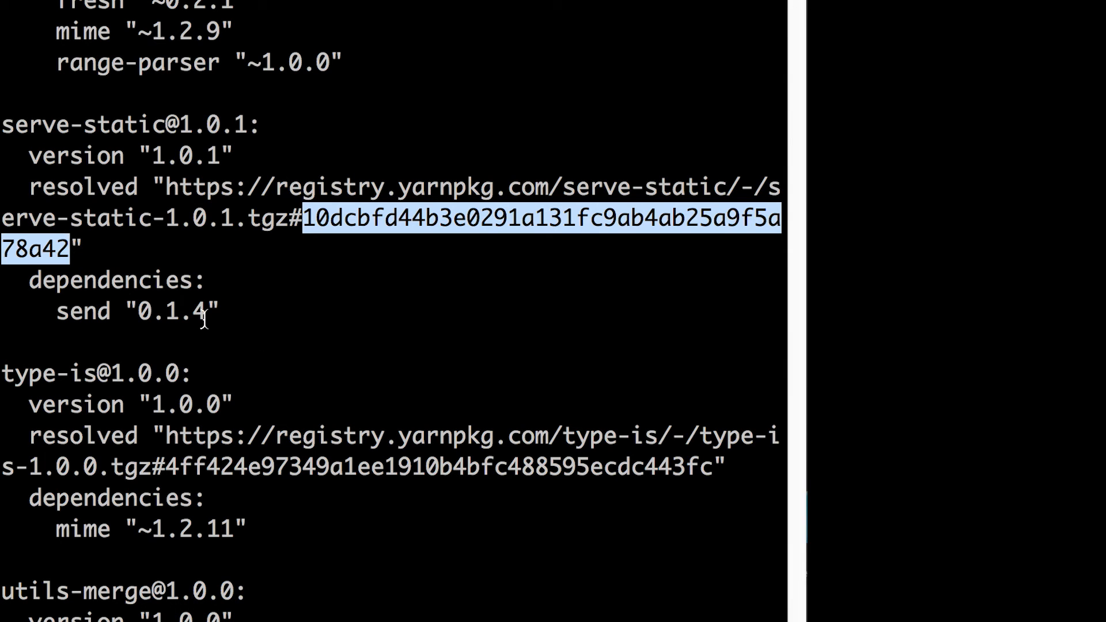
pyautogui.moveTo(401, 313)
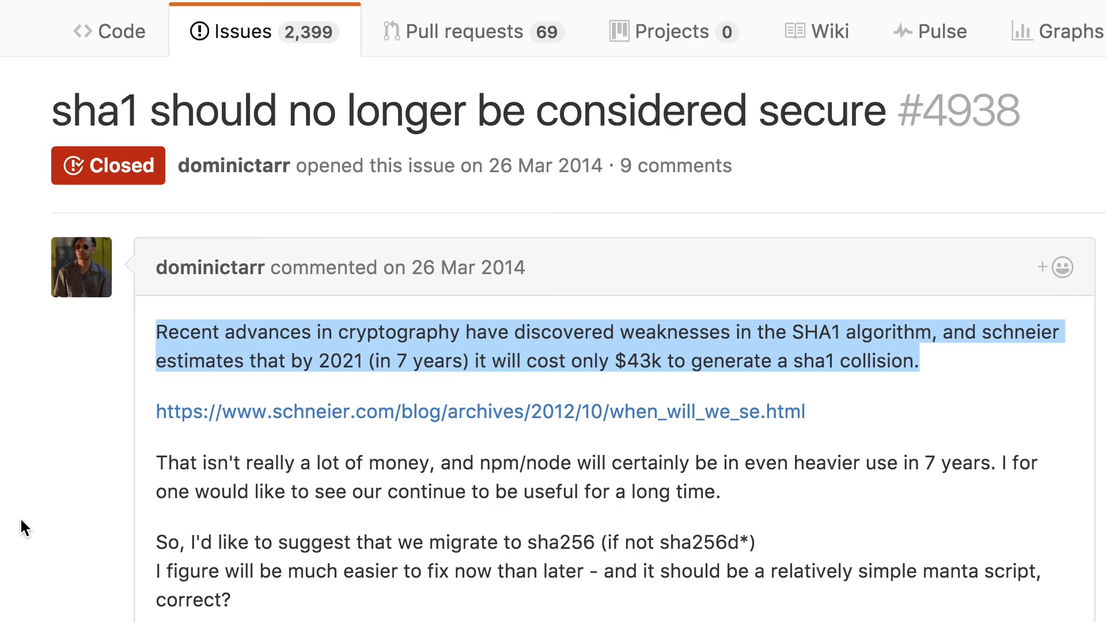
# Step: Scroll down through the comments of GitHub issue #4938 on sha1 security
pyautogui.scroll(-3)
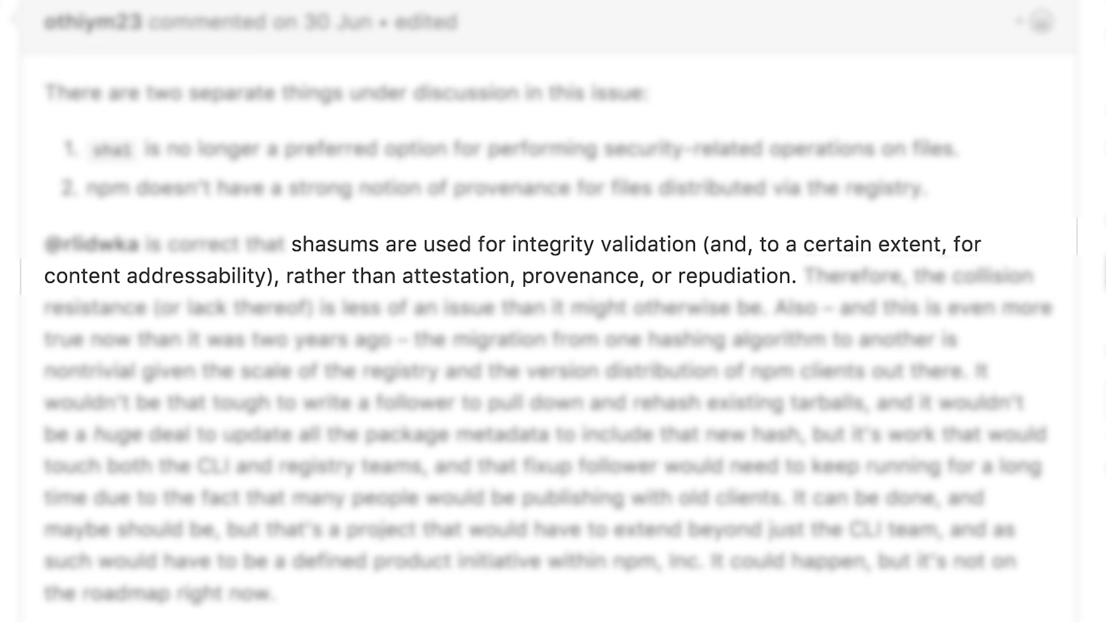
pyautogui.scroll(-3)
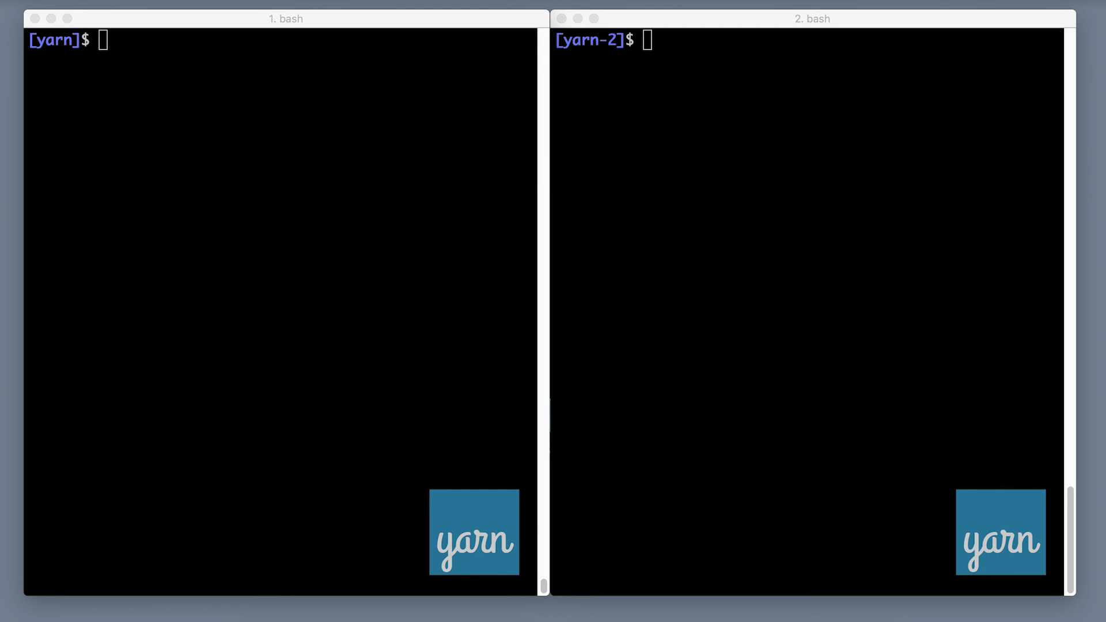
pyautogui.moveTo(216, 230)
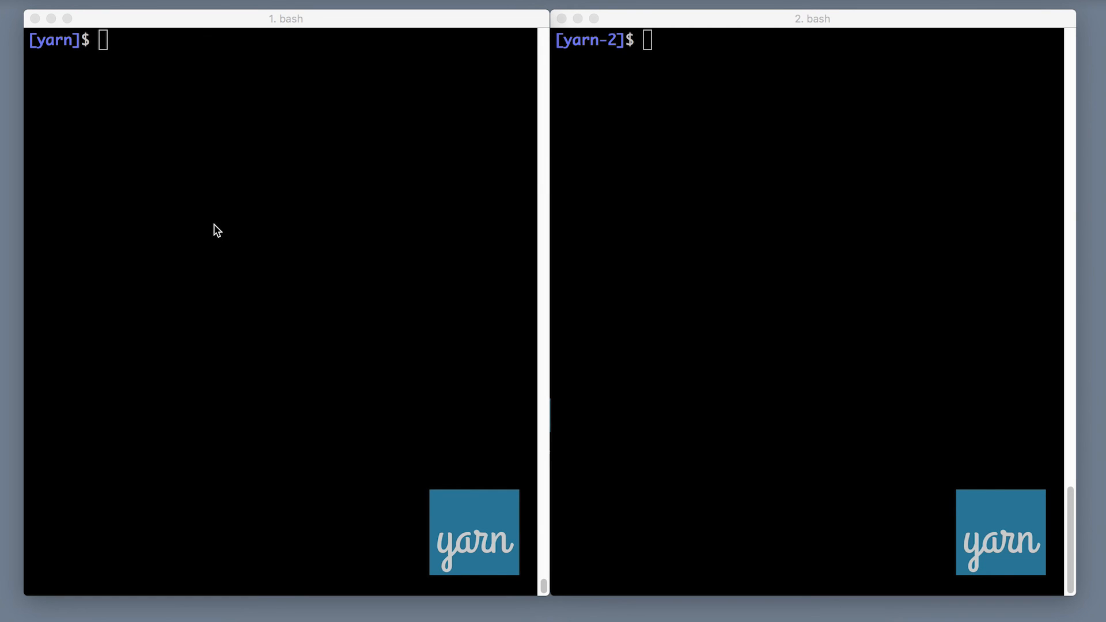
# Step: List the folder showing only bower.json, then run yarn install to resolve jasmine
pyautogui.write('ls')
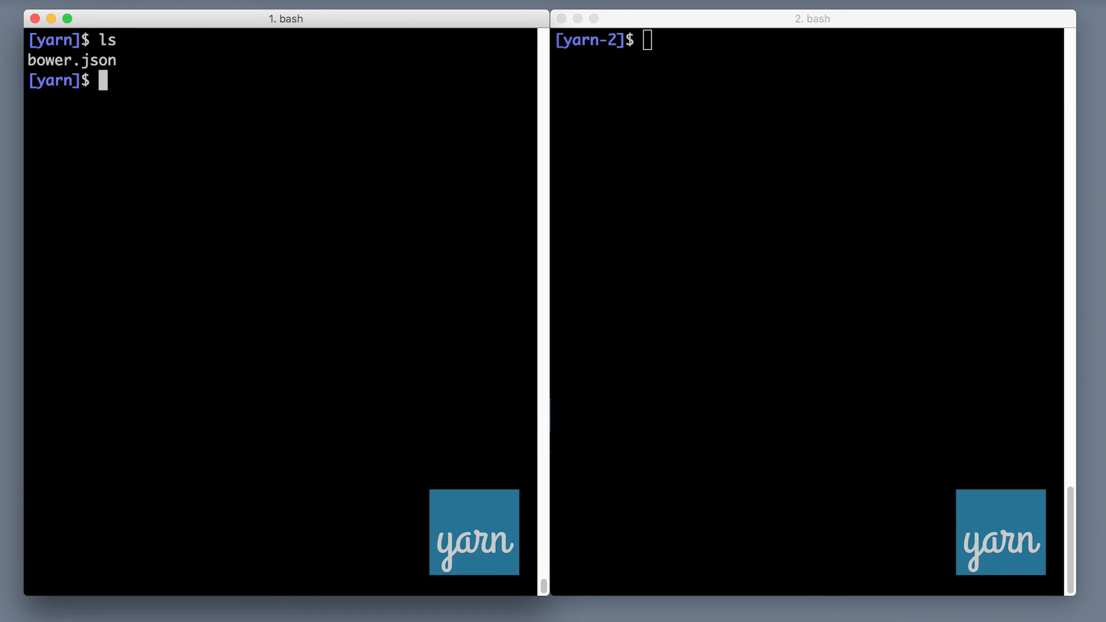
pyautogui.write('yarn')
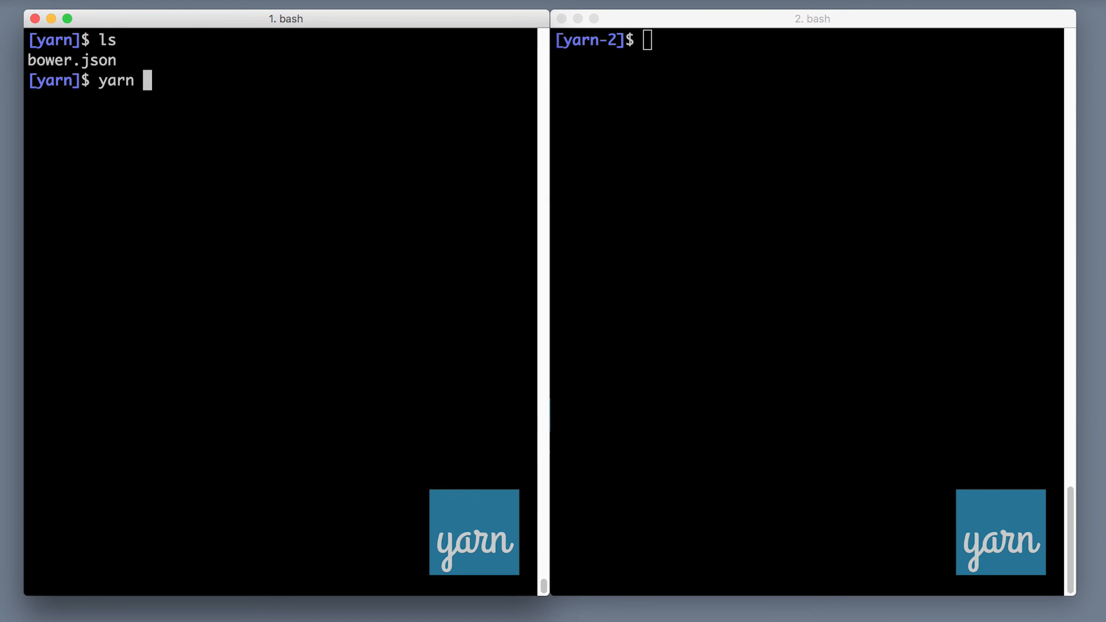
pyautogui.write('install')
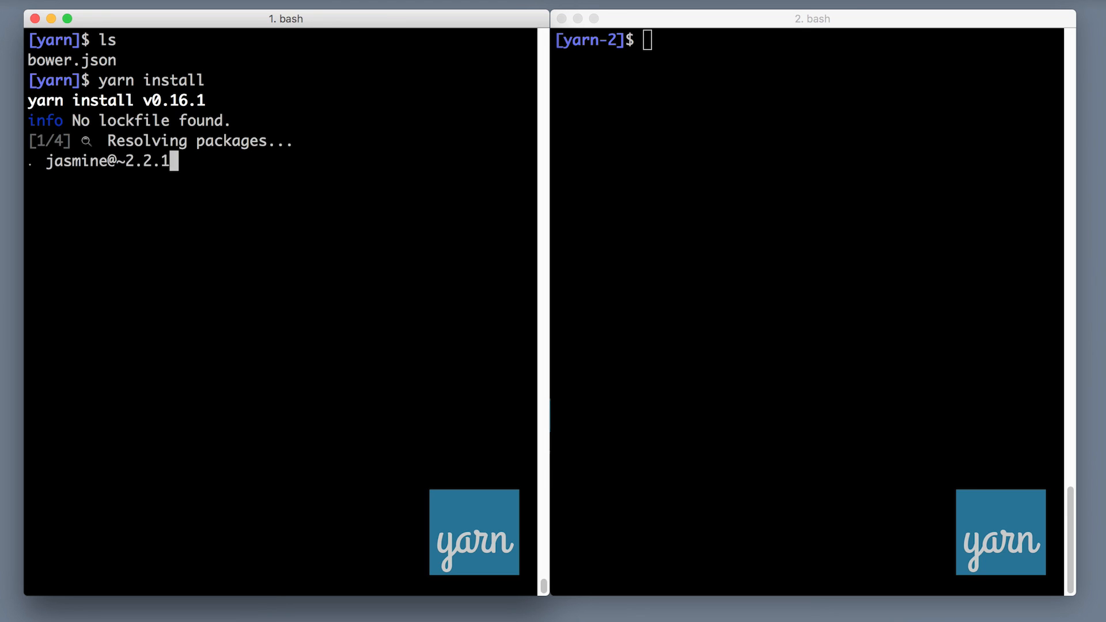